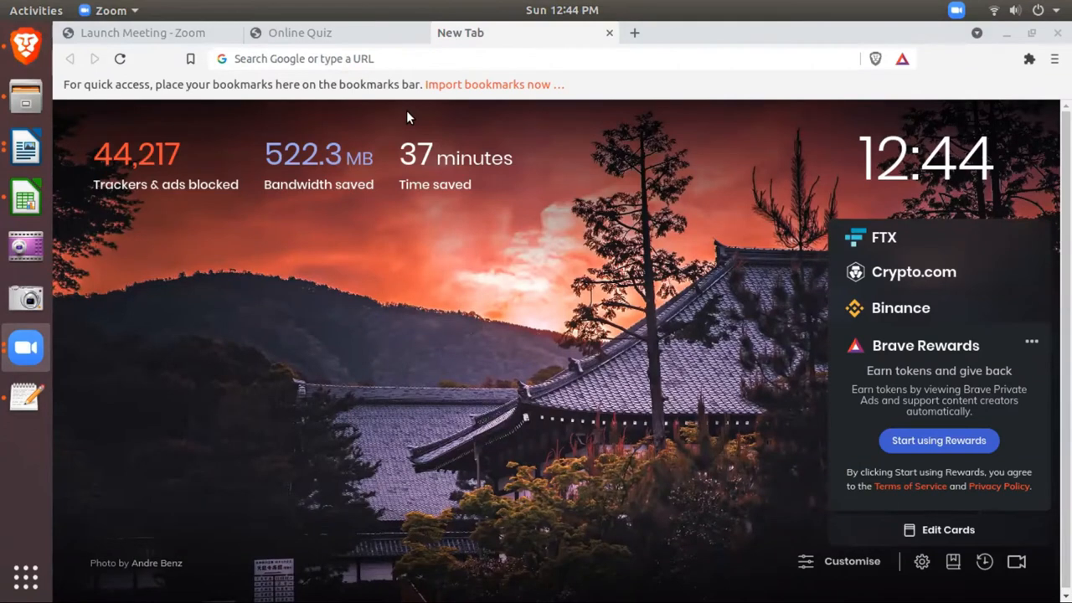
click(536, 59)
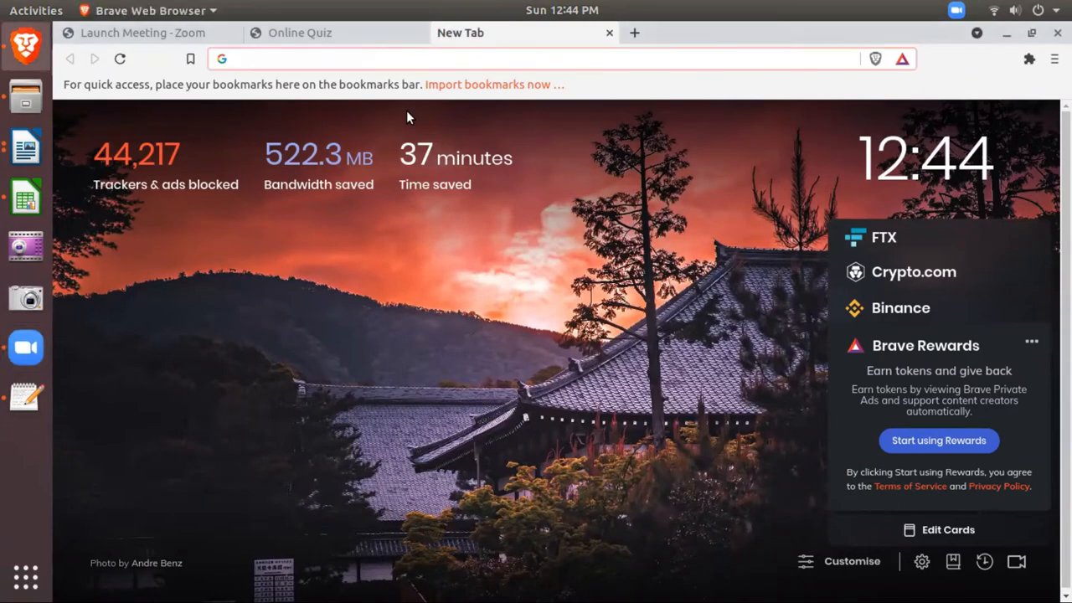
click(553, 59)
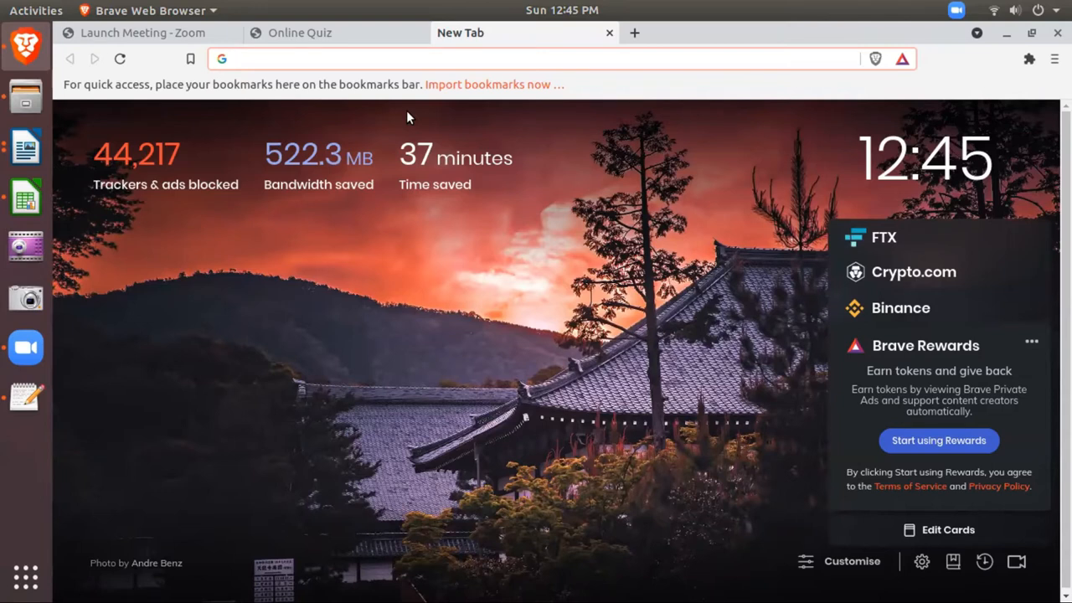
text(www.gobindgarhpublicschool.in/TimeTableManagment)
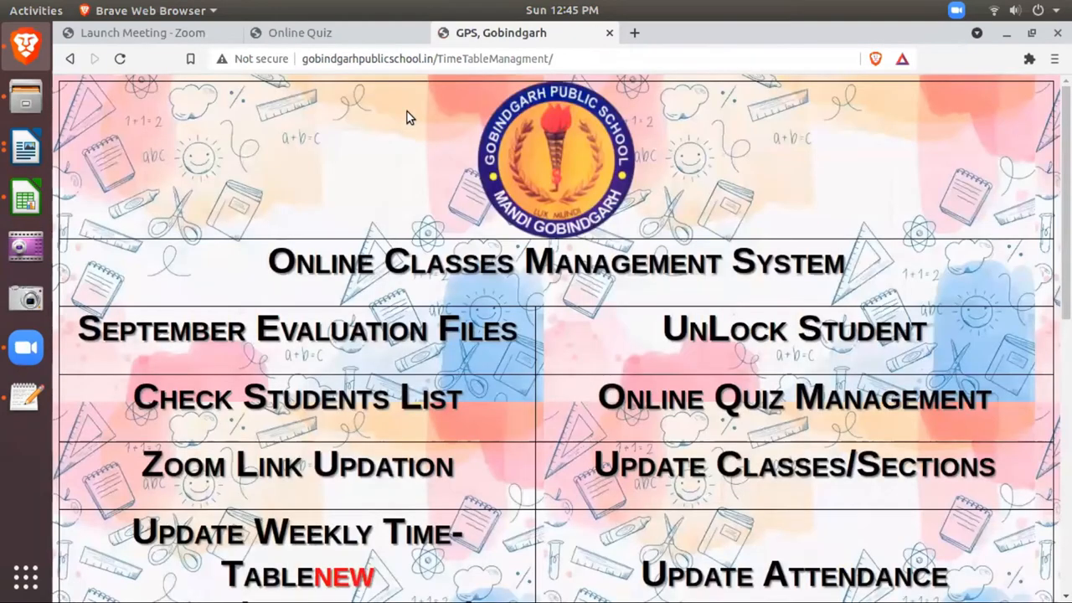
mouse_move(733, 398)
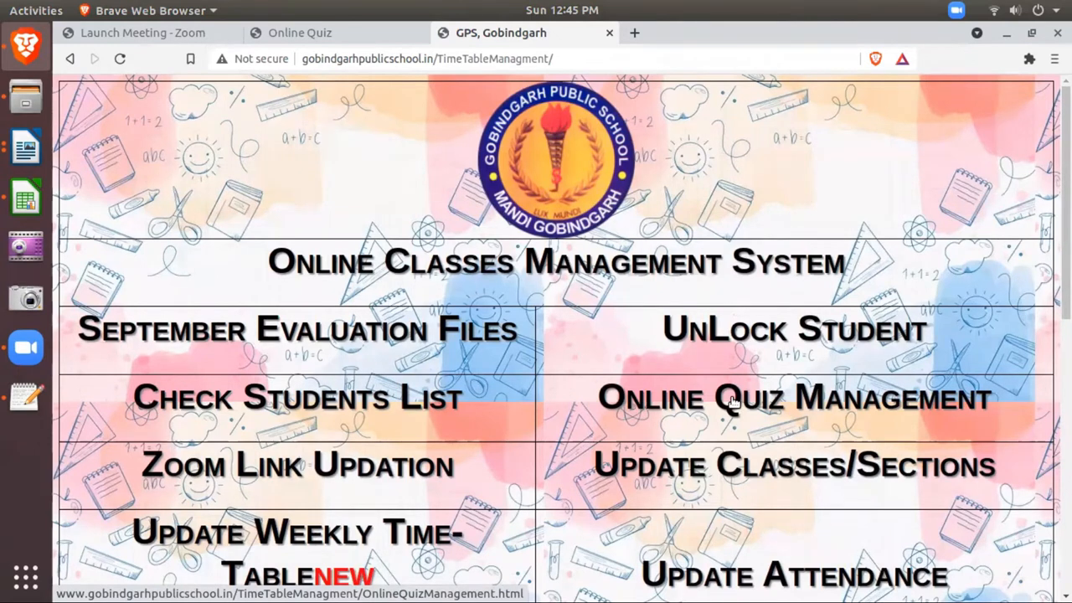
mouse_move(796, 507)
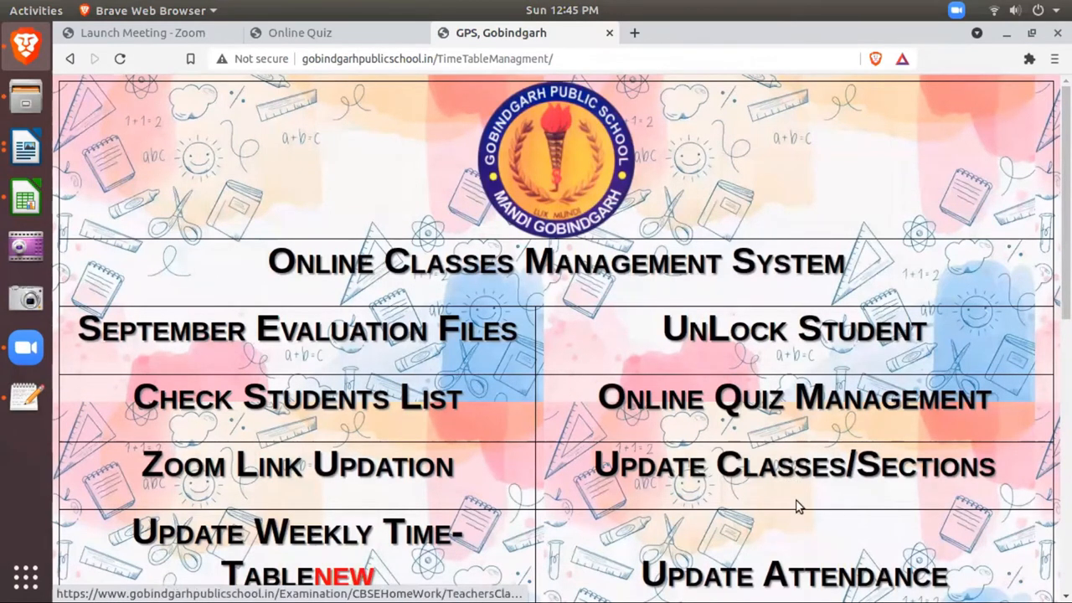
mouse_move(767, 478)
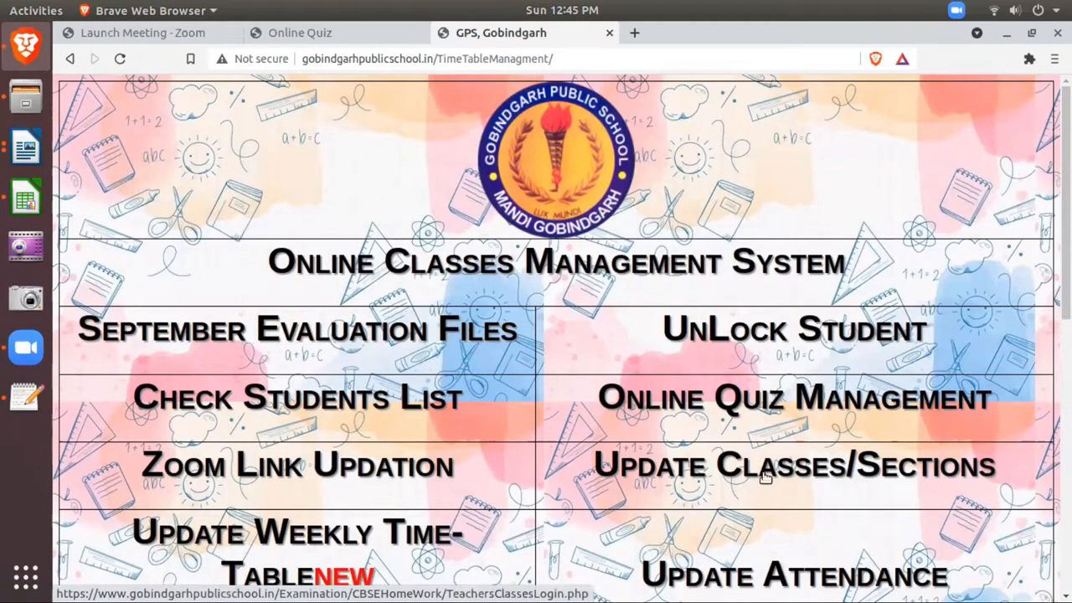
click(794, 397)
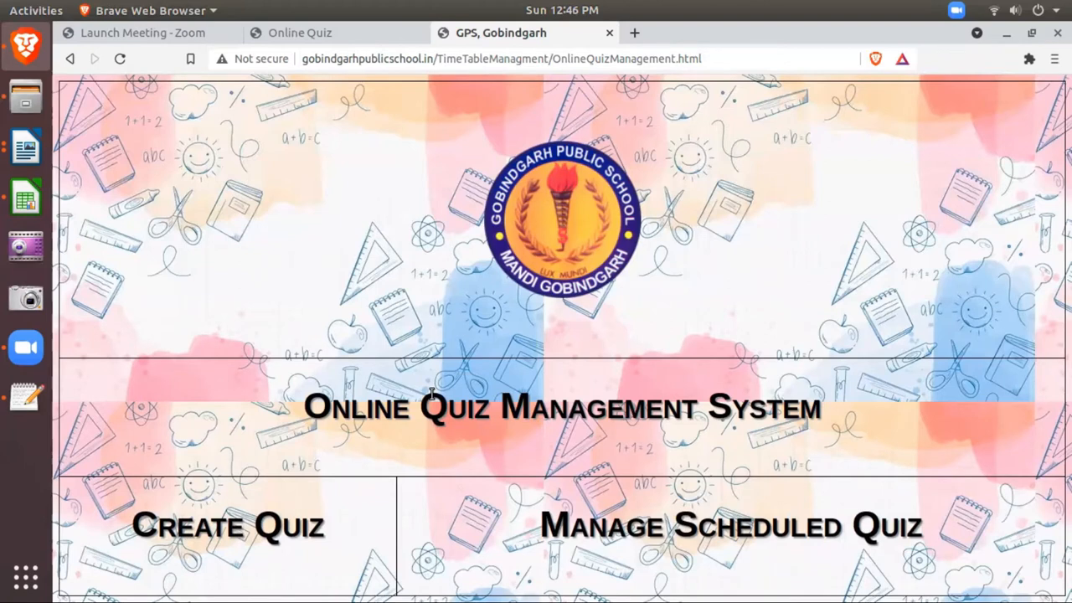
Choose Create Quiz to reach the teacher login page for session 2021-22
click(227, 525)
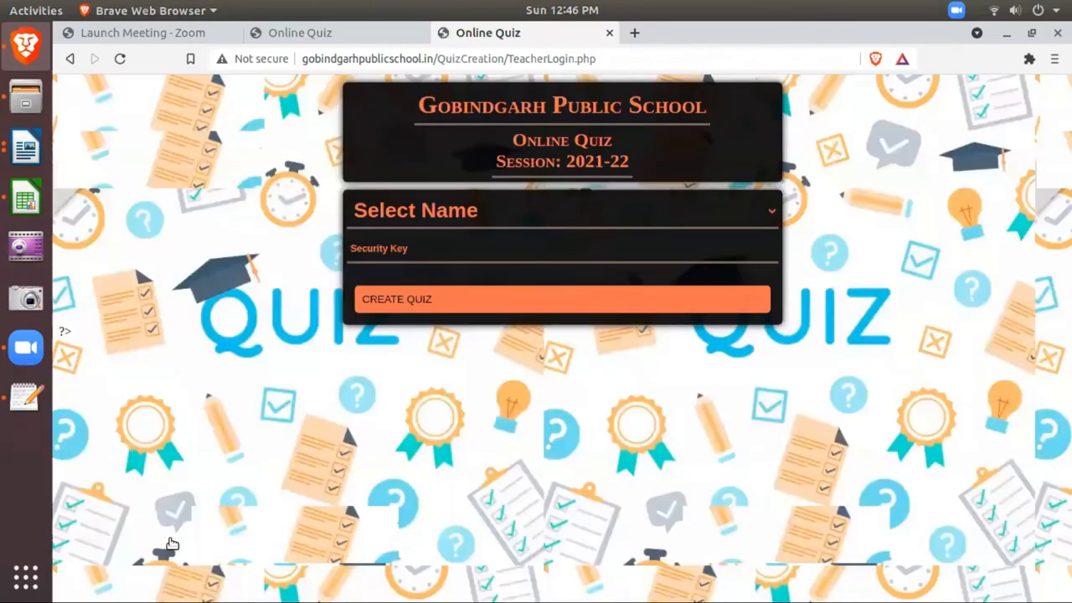
mouse_move(550, 215)
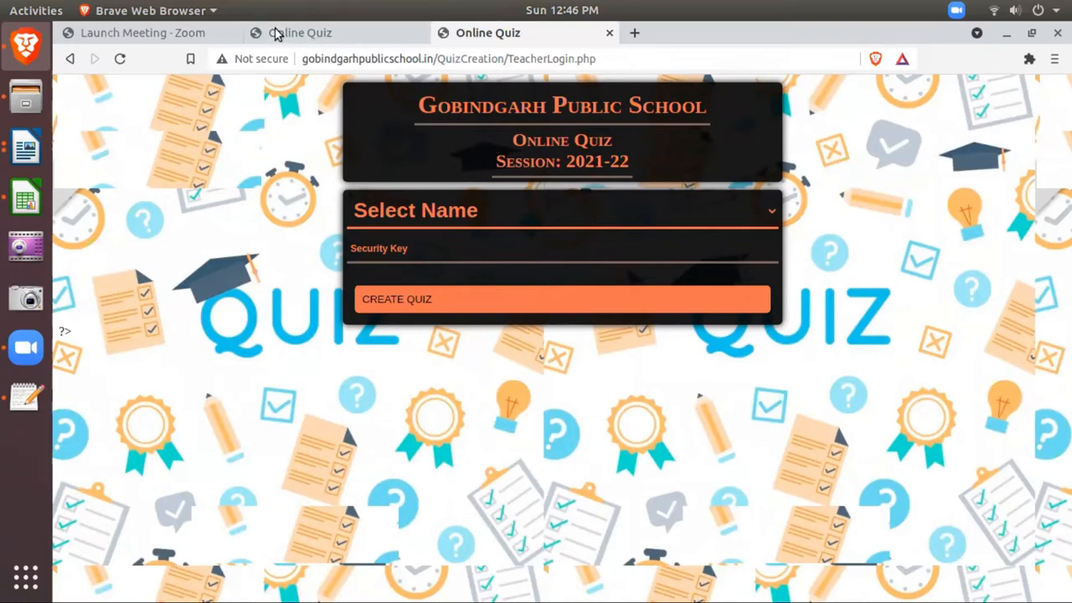
On the quiz setup form, tick classes IX_Diligent and X_Diligent
click(300, 33)
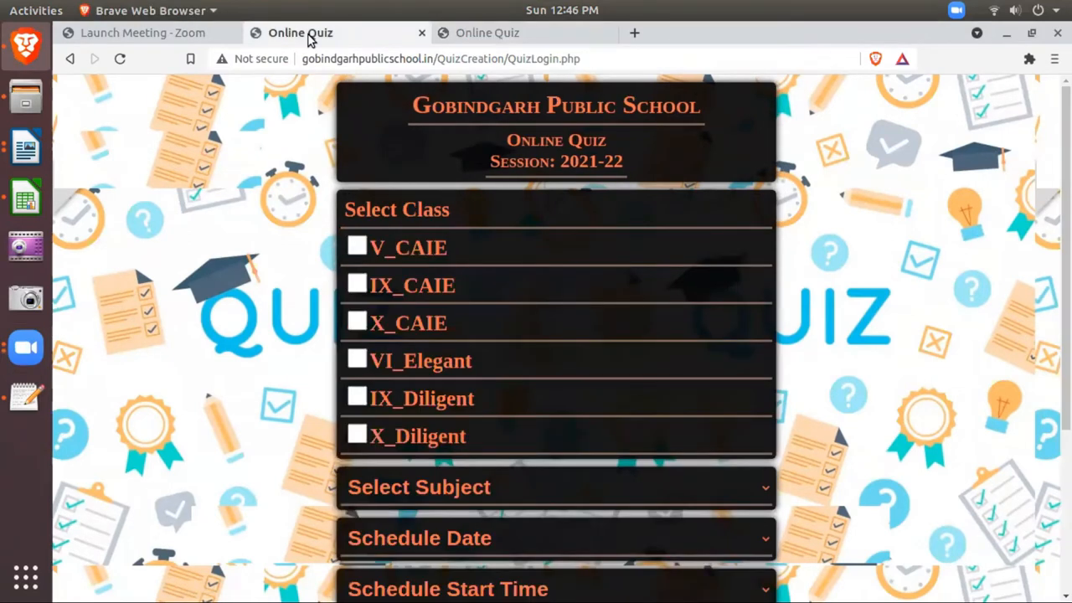
mouse_move(257, 185)
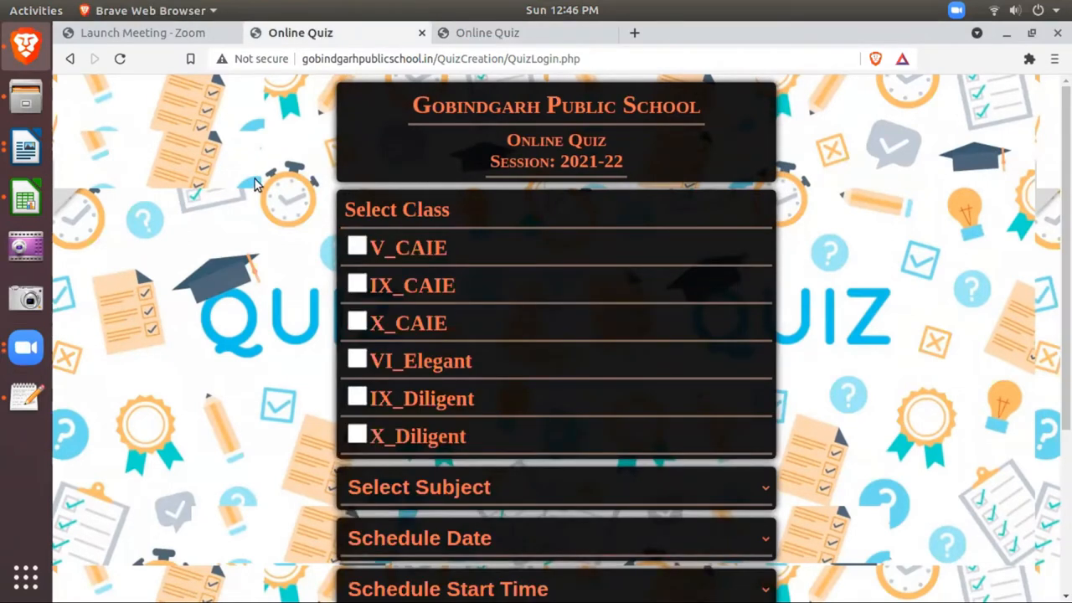
mouse_move(243, 55)
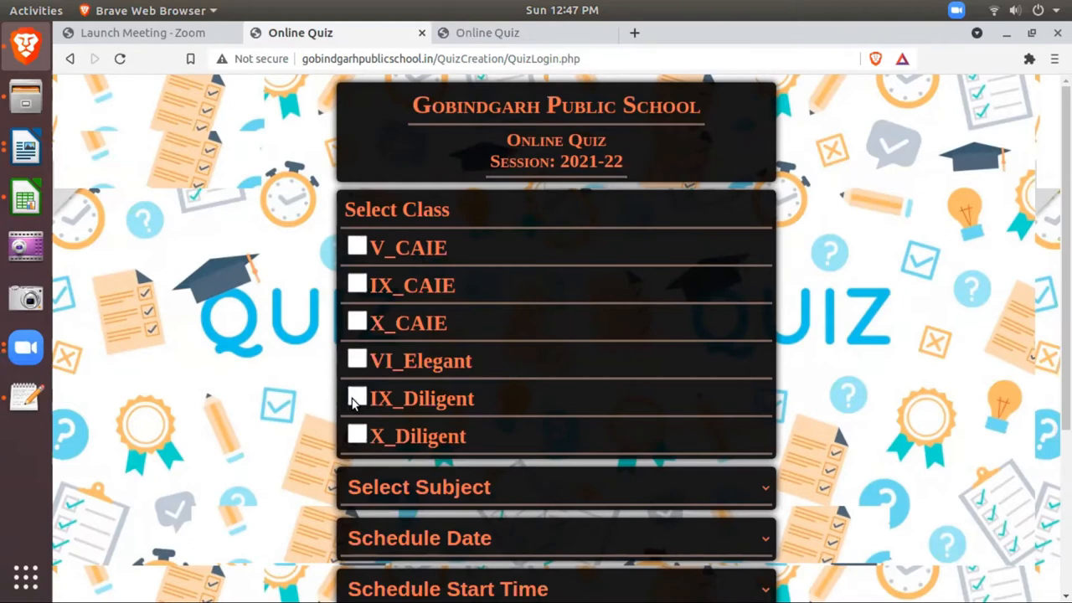
click(357, 397)
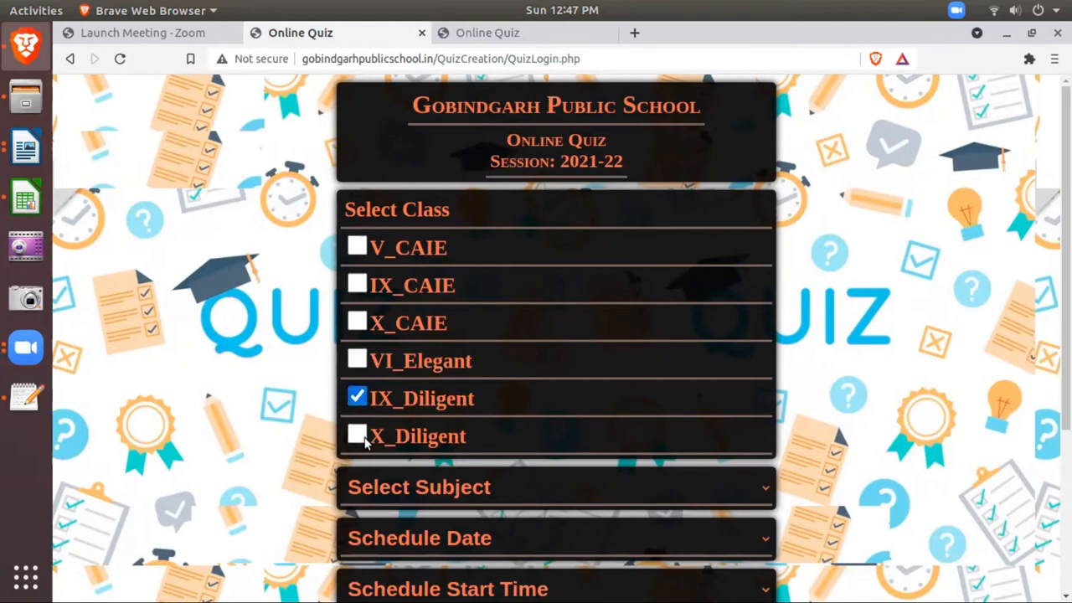
click(357, 436)
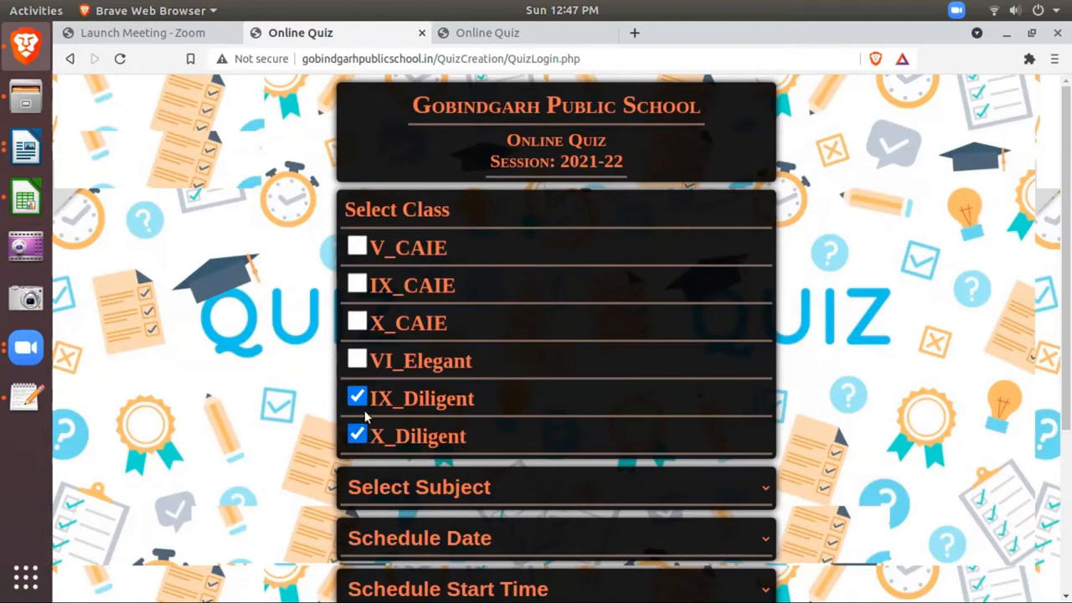
scroll(down, 3)
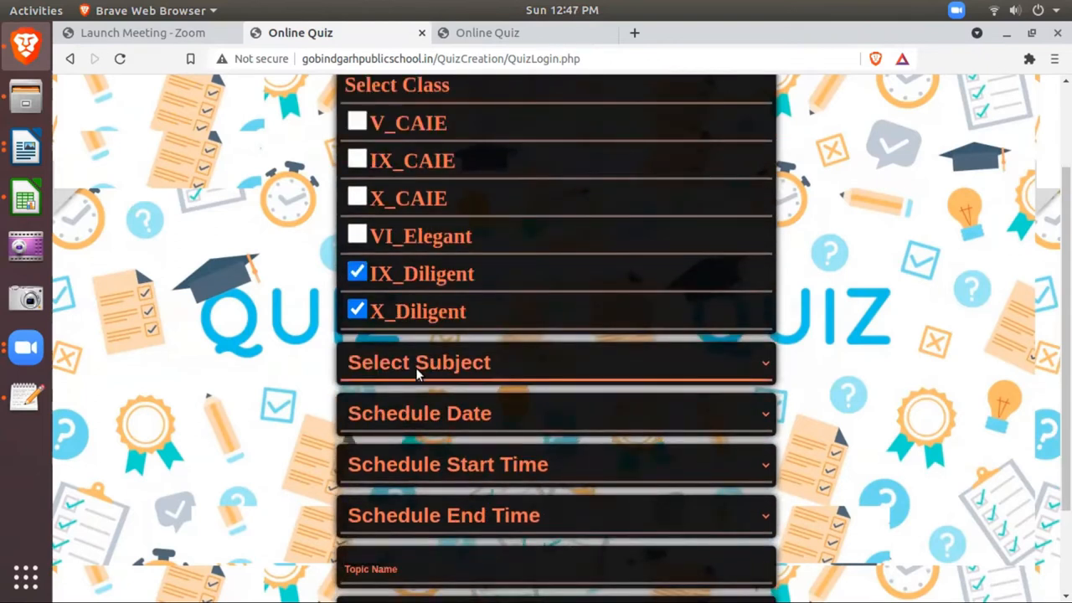
mouse_move(450, 474)
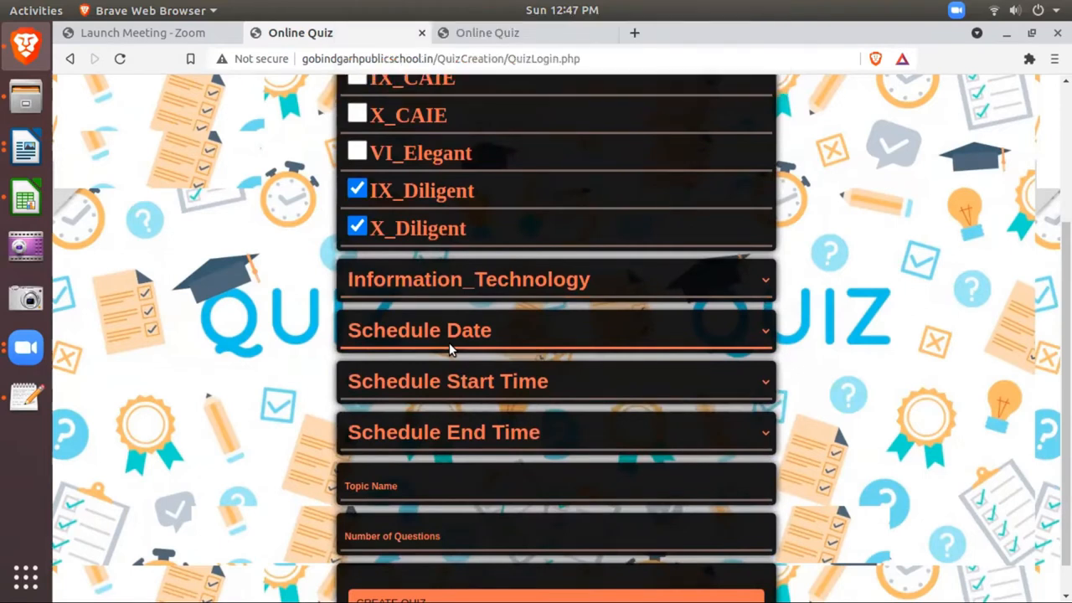
Set the schedule date to October 18, 2021 and the end time for the Information_Technology quiz
click(555, 330)
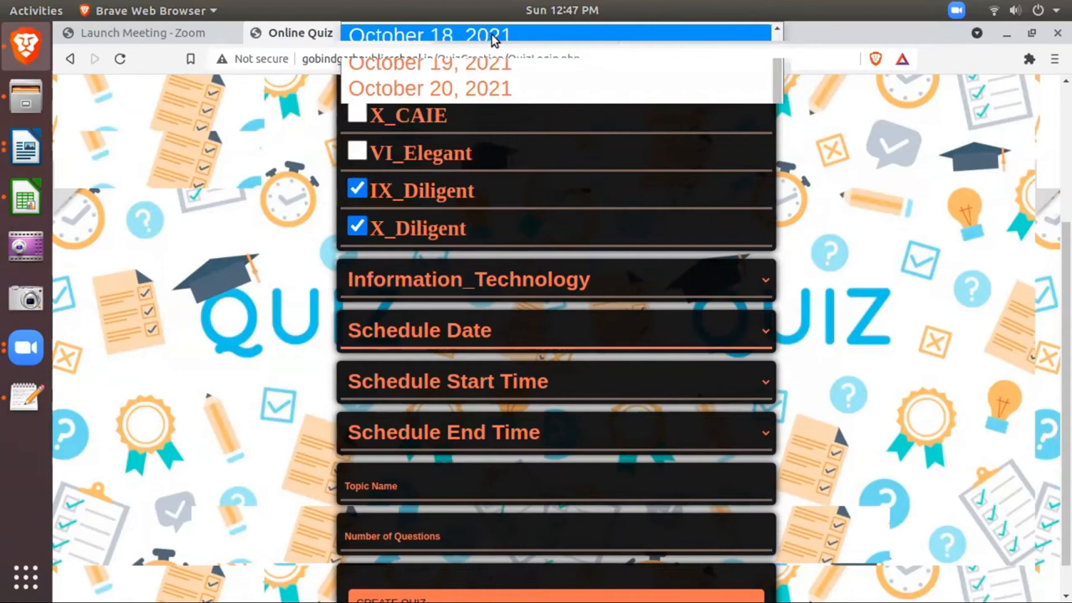
click(430, 35)
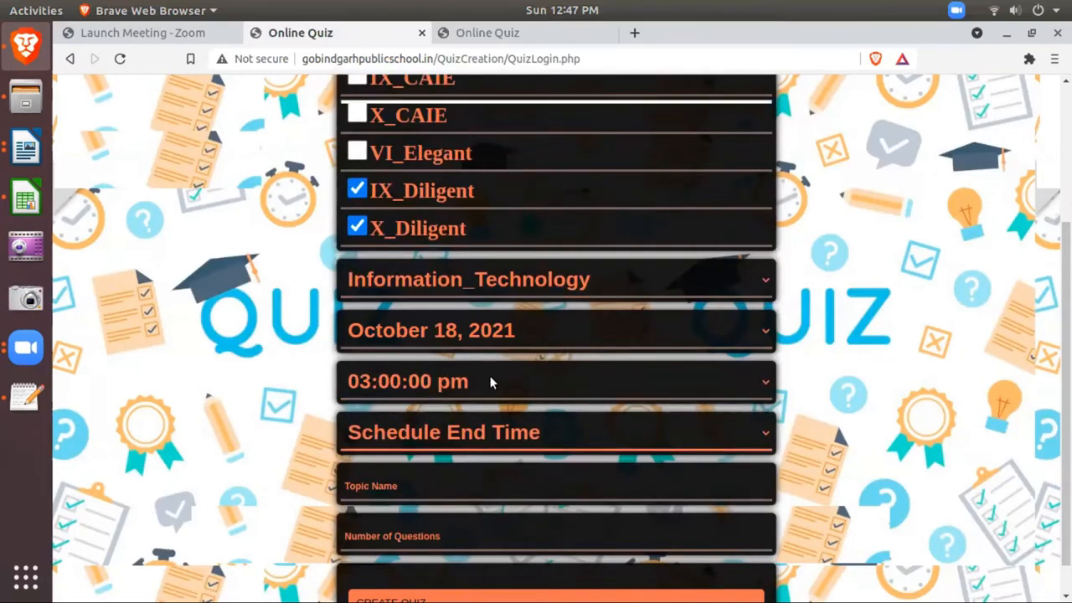
click(555, 432)
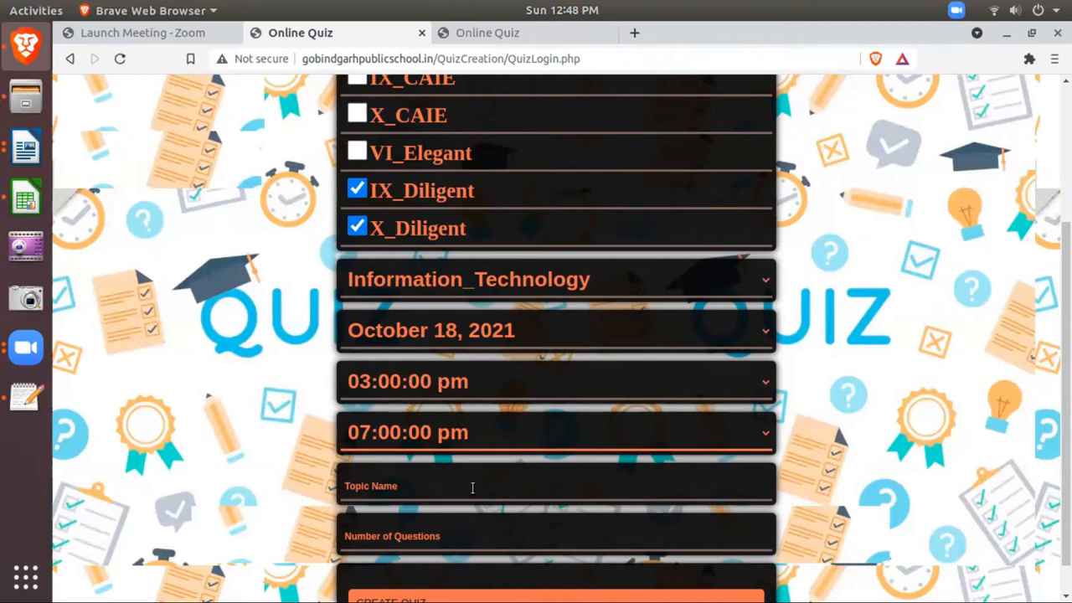
Enter topic Communication Skill-II with 2 questions and create the quiz
scroll(down, 3)
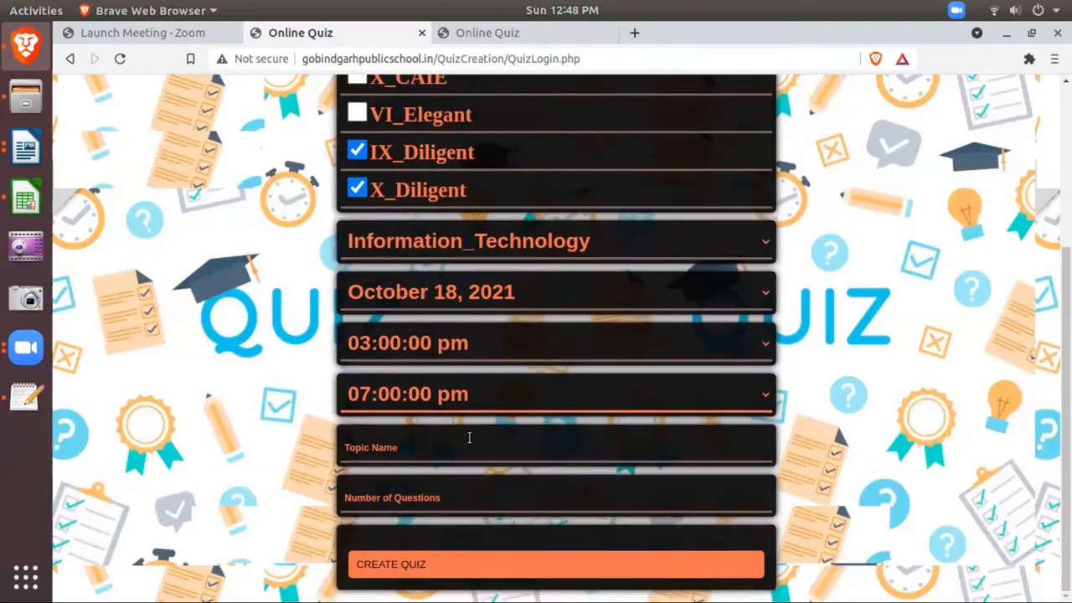
click(555, 240)
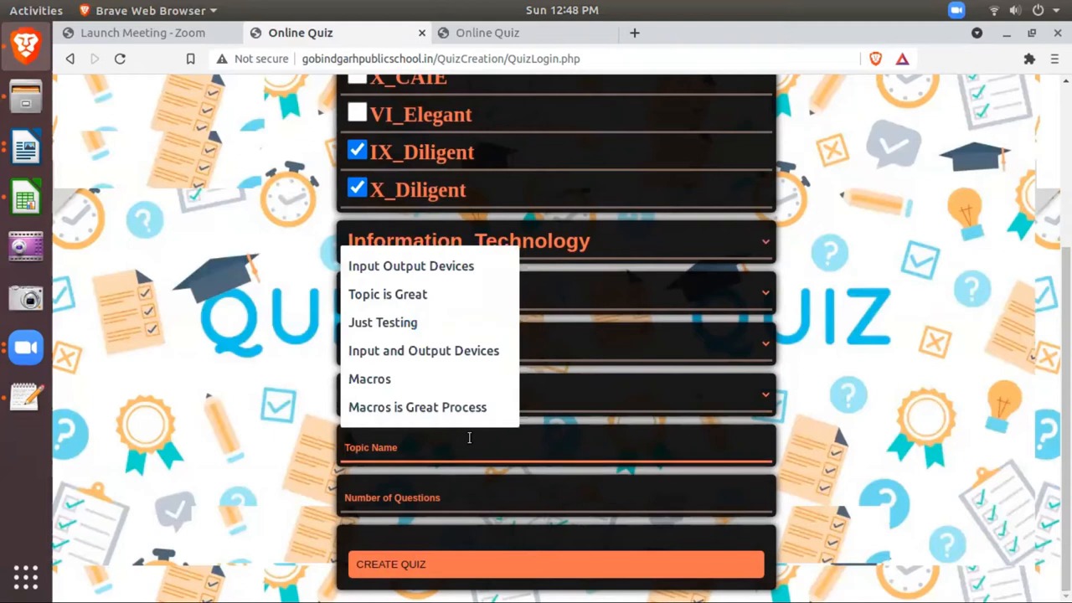
text(Communic)
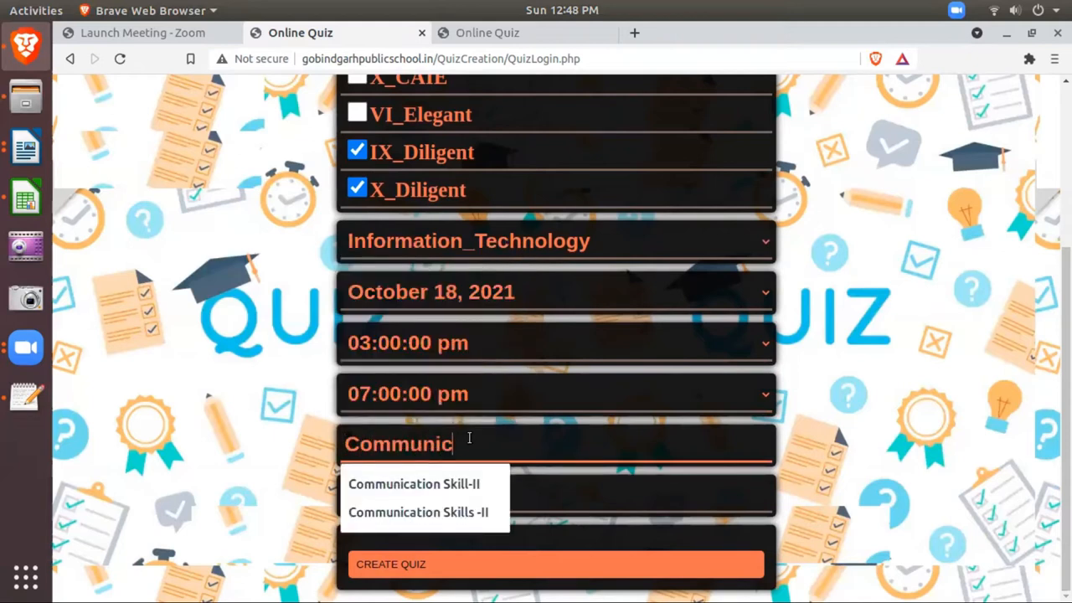
text(ation Skill)
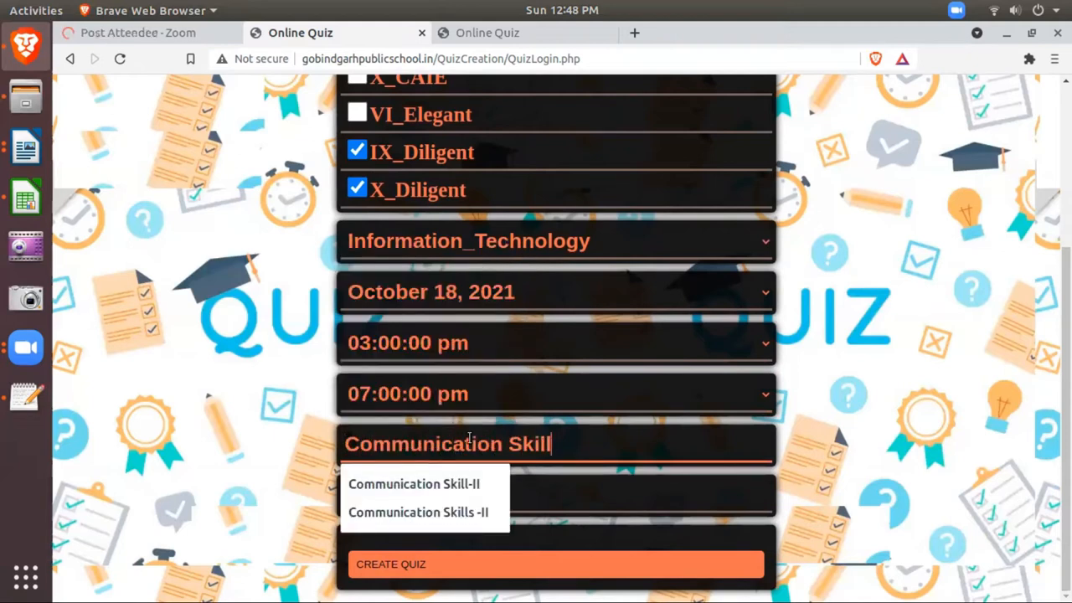
click(414, 484)
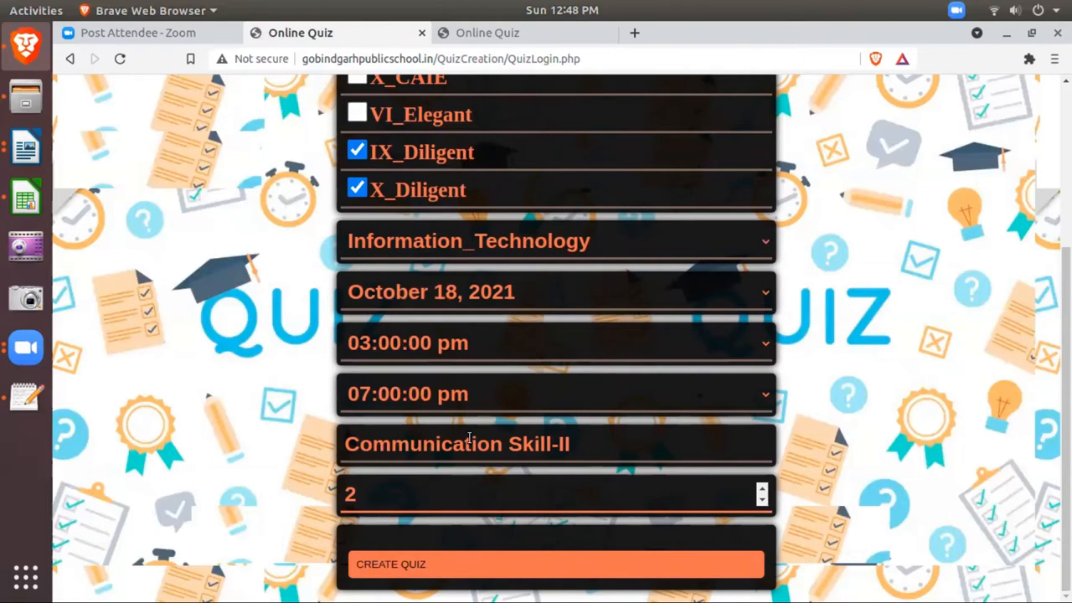
click(553, 494)
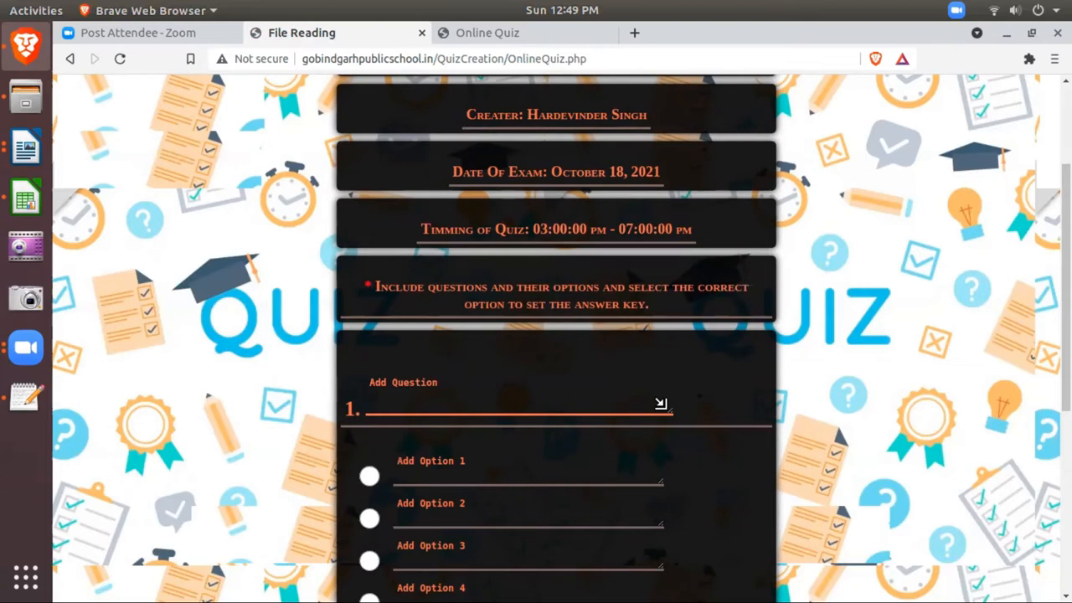
Write question 1: "It varies significantly form place to place Villages, to small towns to big cities."
text(It)
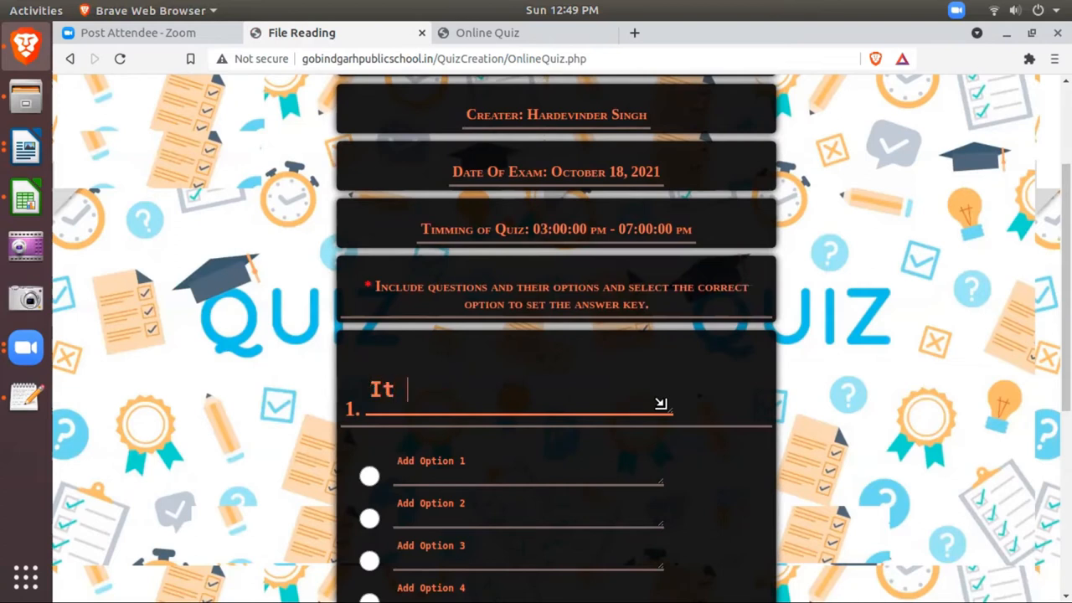
text(varies)
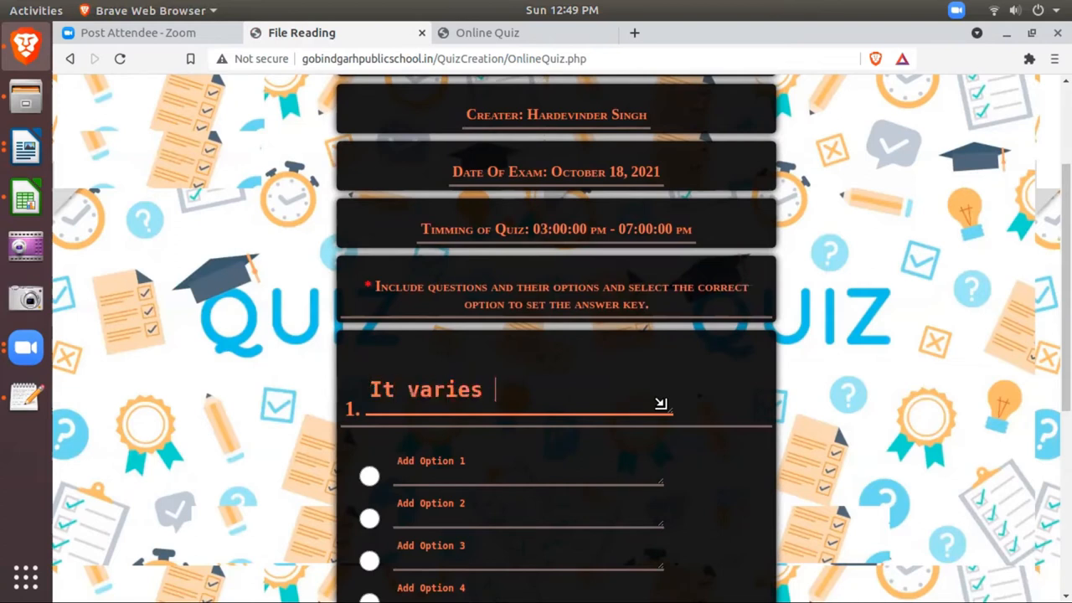
text(sign)
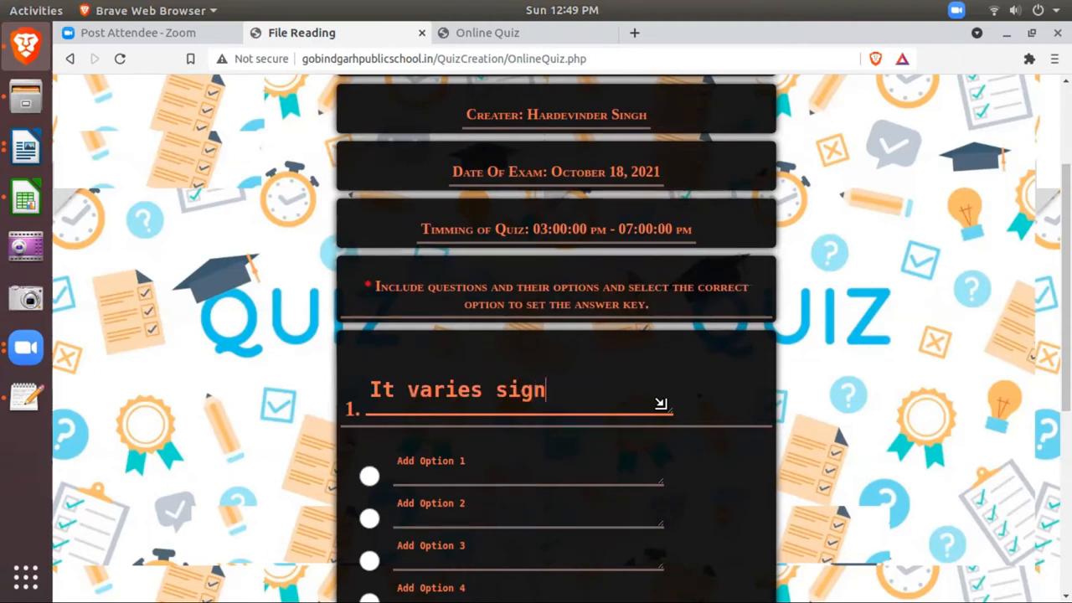
text(ificantly for)
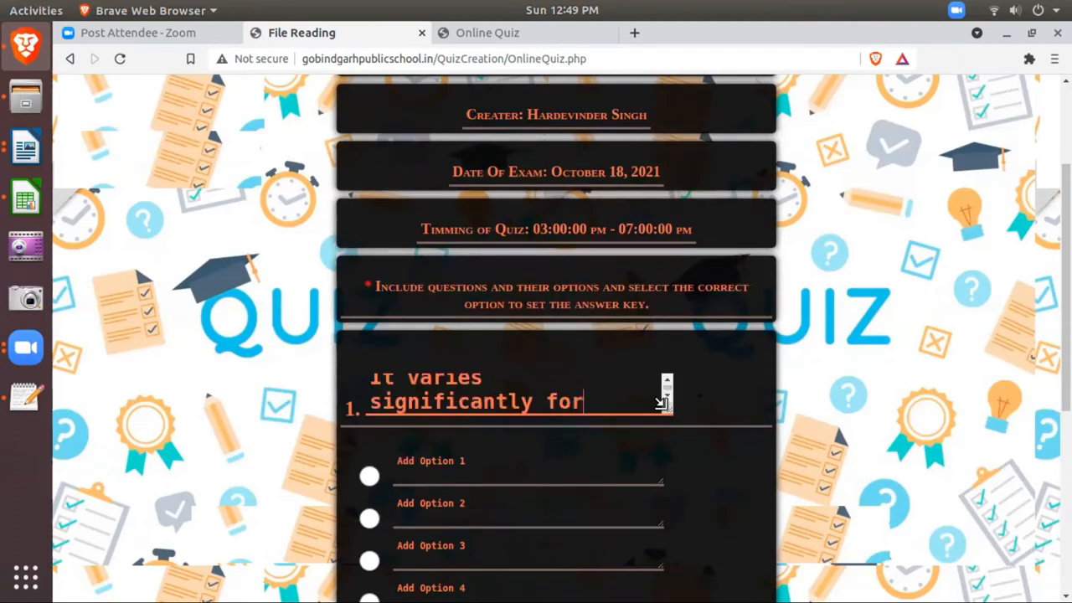
text(form place to pla)
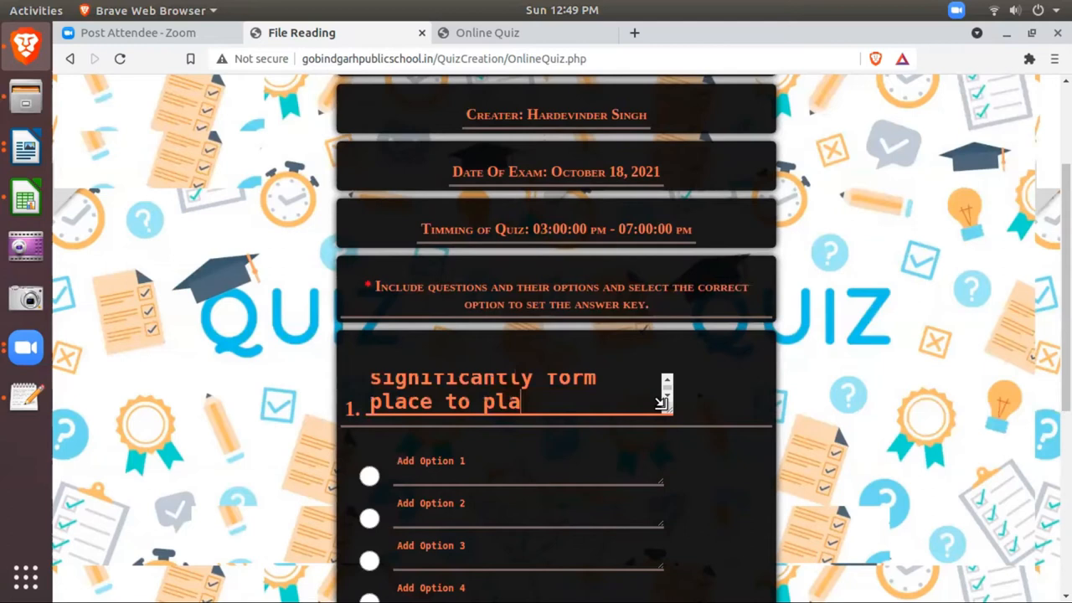
text(ce)
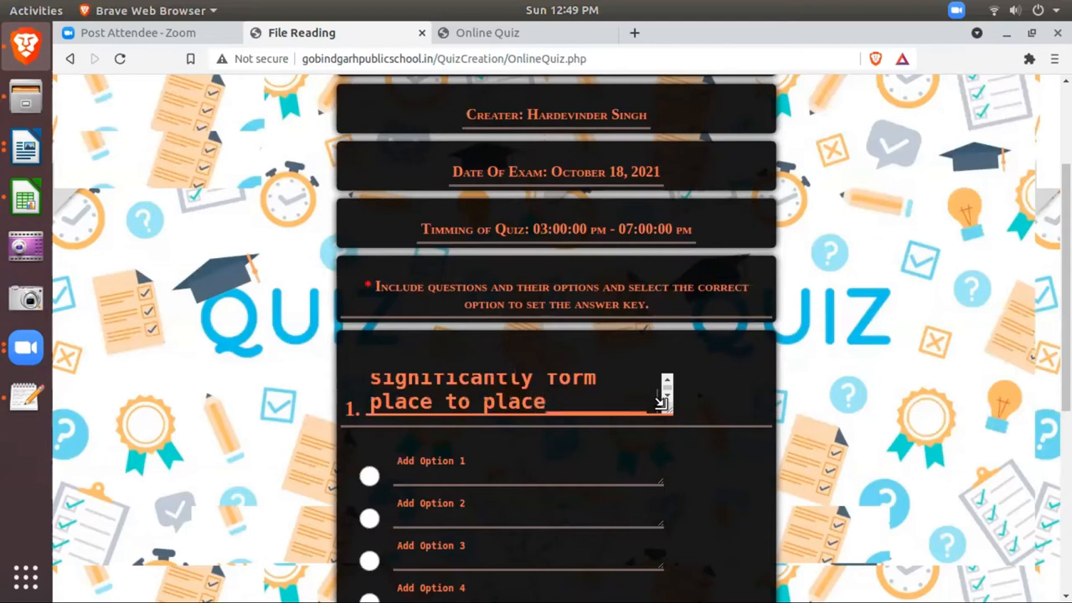
text(Villages, to sm)
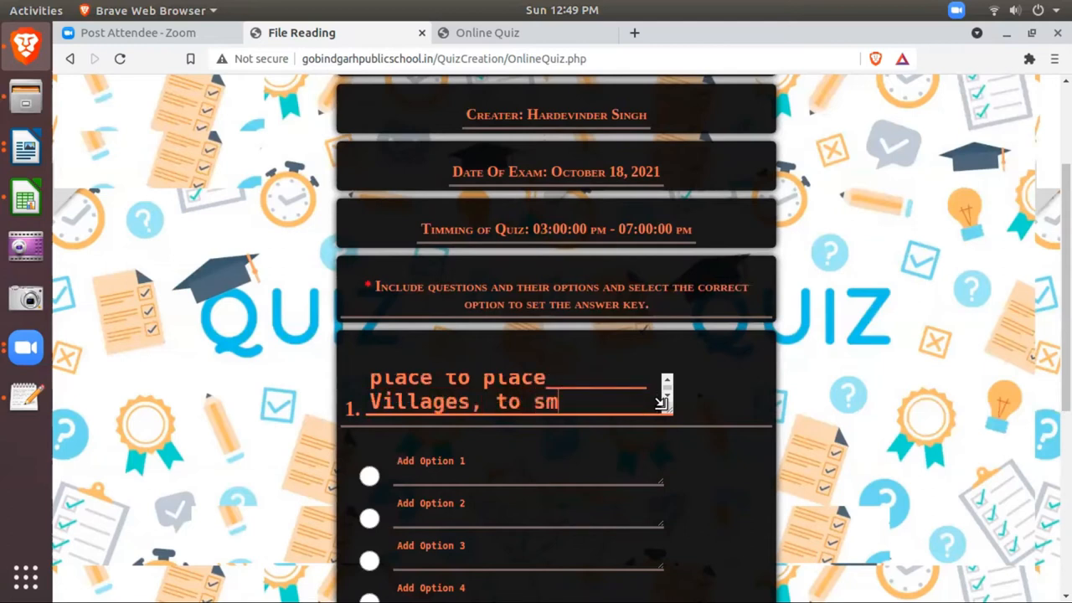
text(all towns)
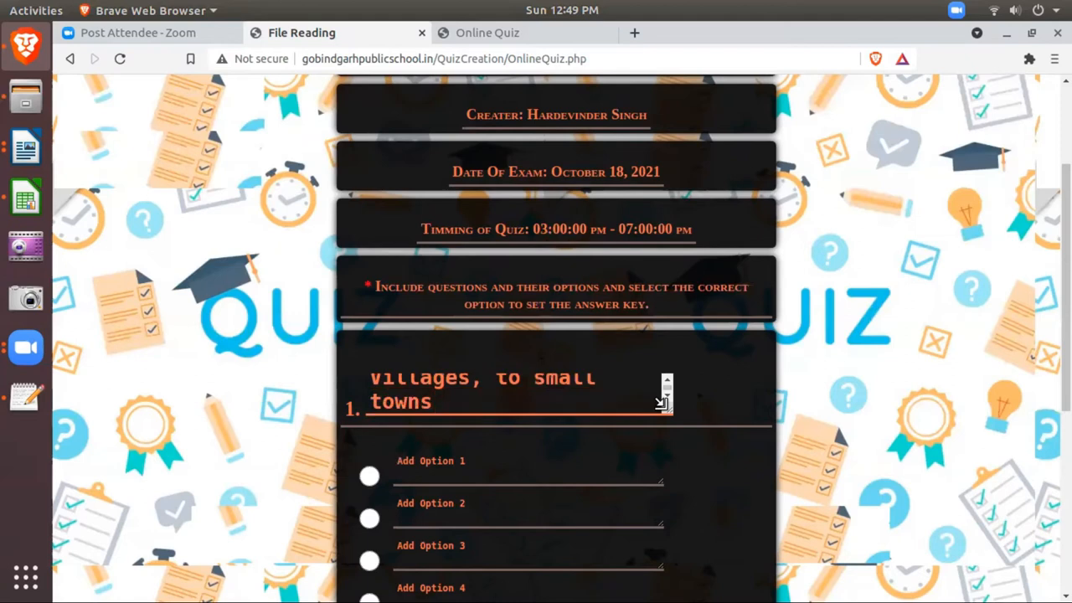
text(to big c)
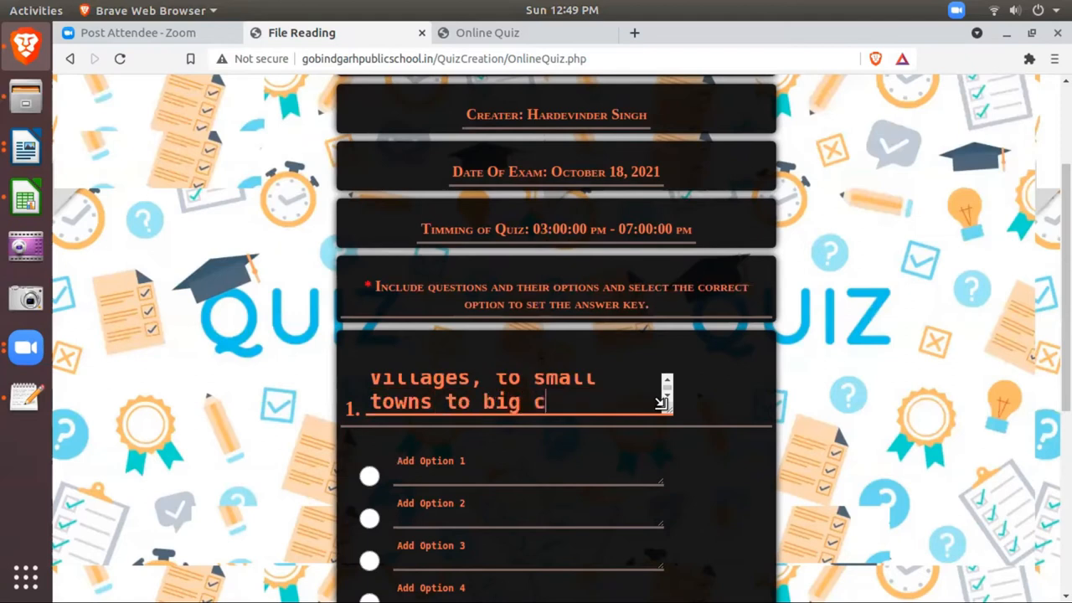
text(ities.)
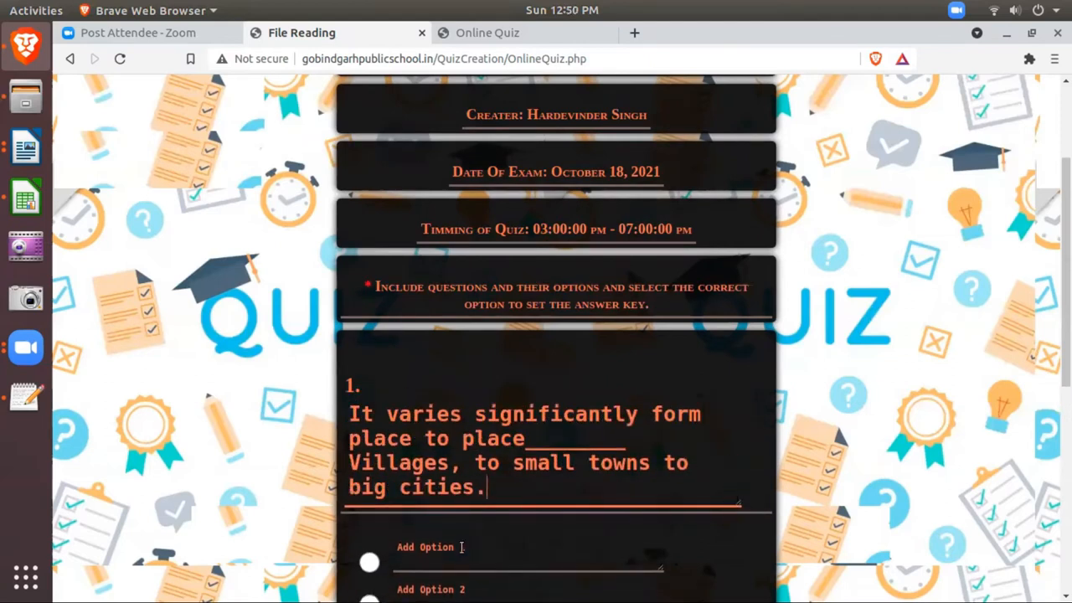
scroll(down, 3)
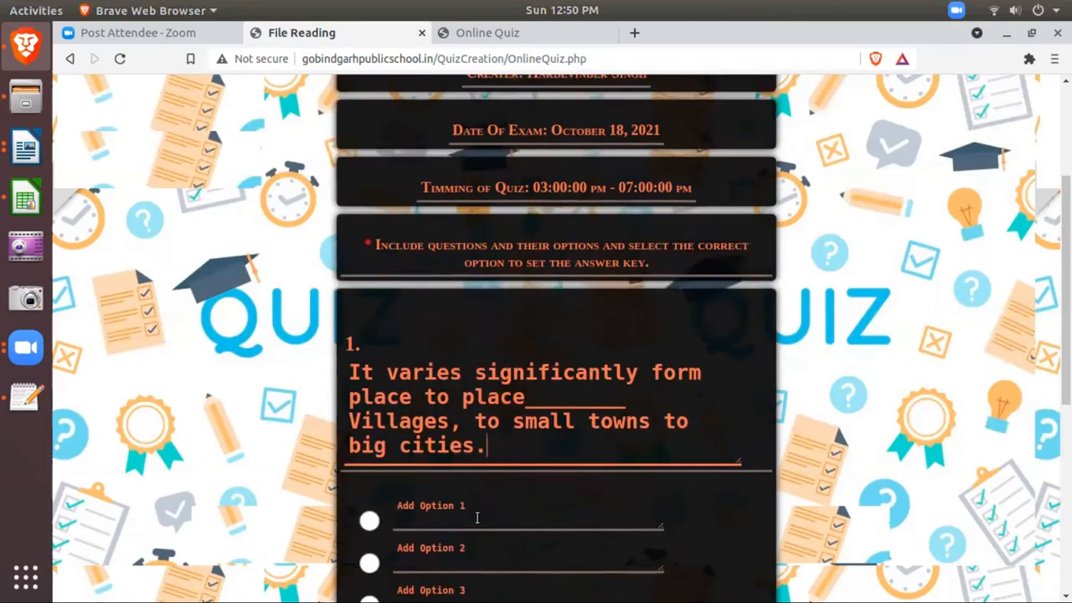
scroll(down, 3)
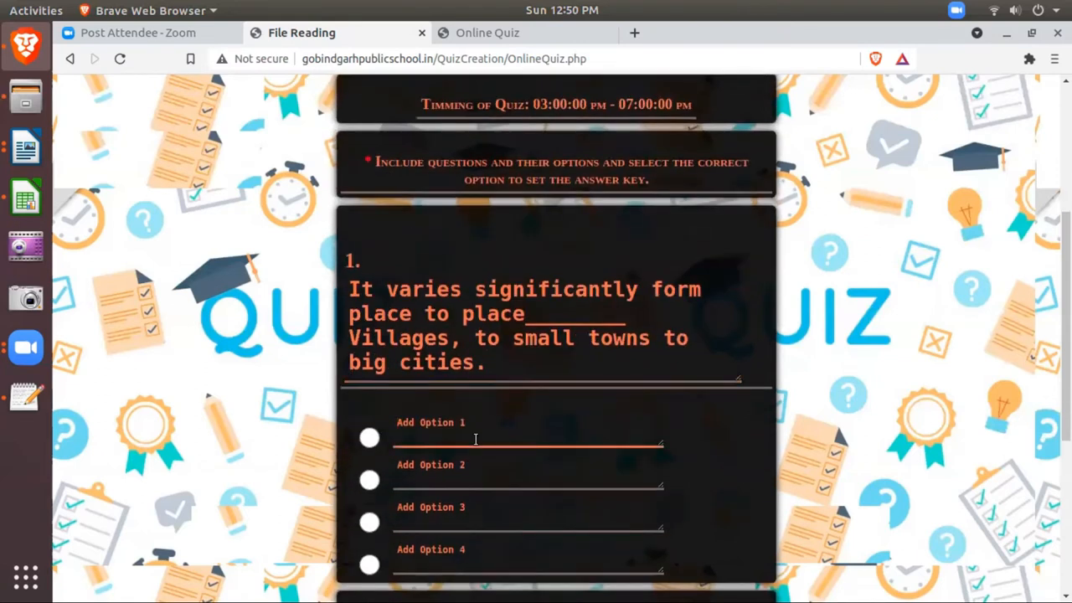
Fill question 1's options: Facial expression, Eye Contact, None of the above, Both of these
text(Facial e)
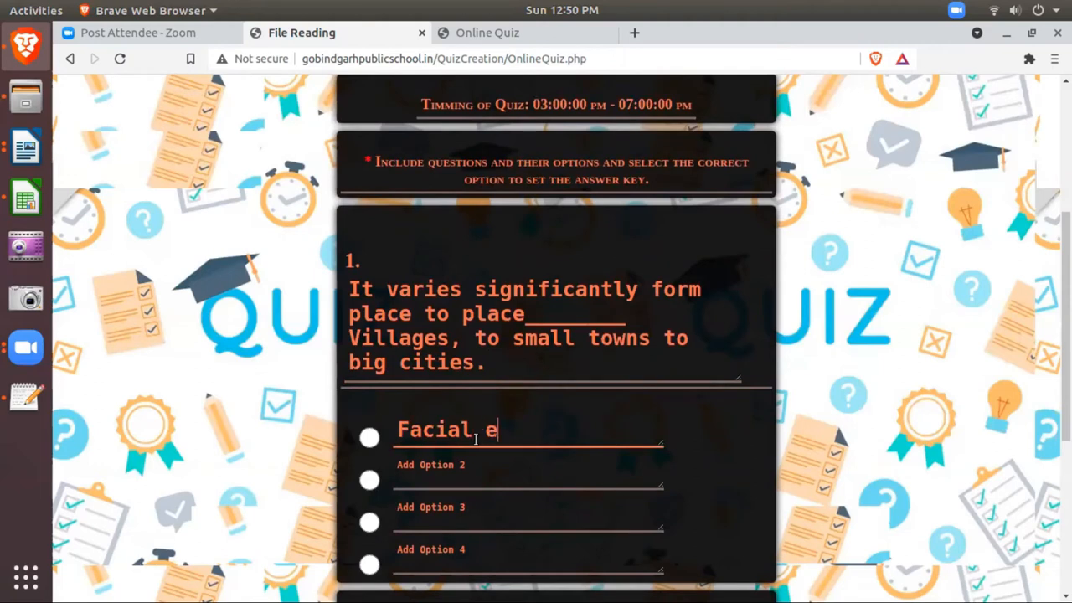
text(xpression)
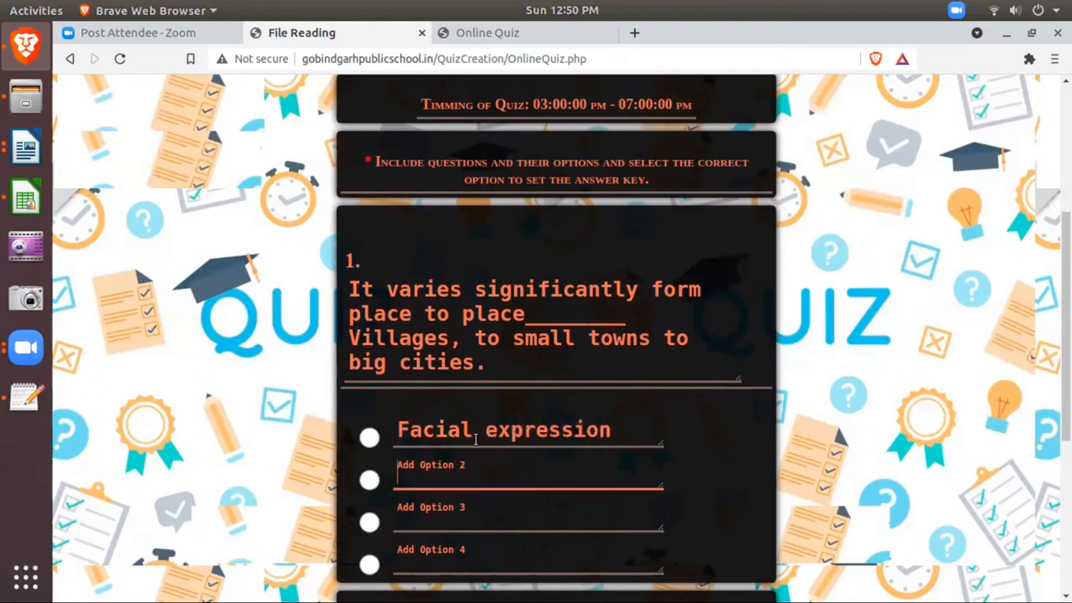
text(Ey)
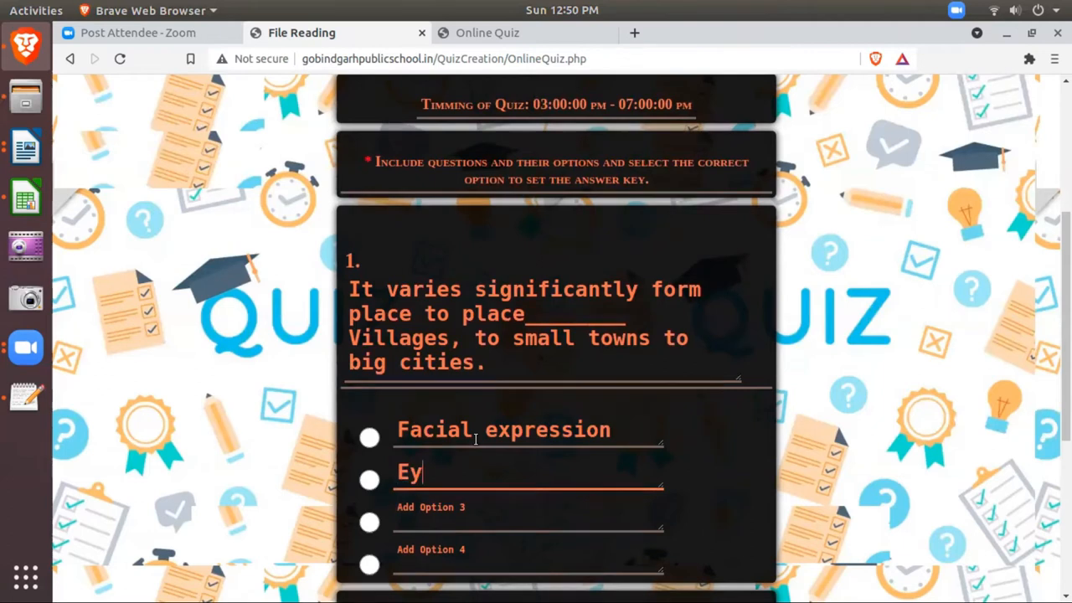
text(e Contact)
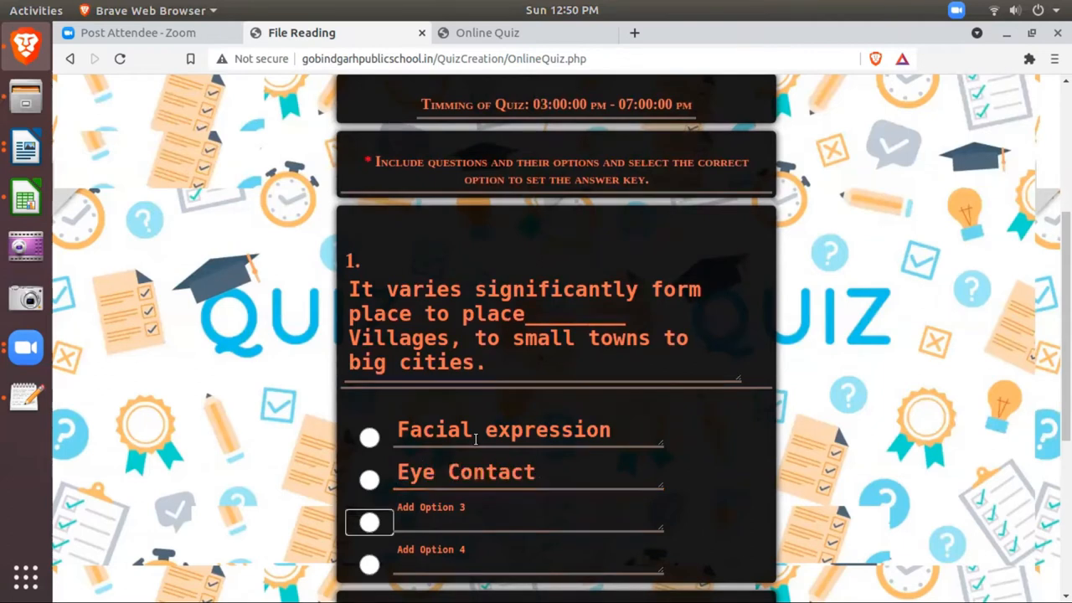
text(None)
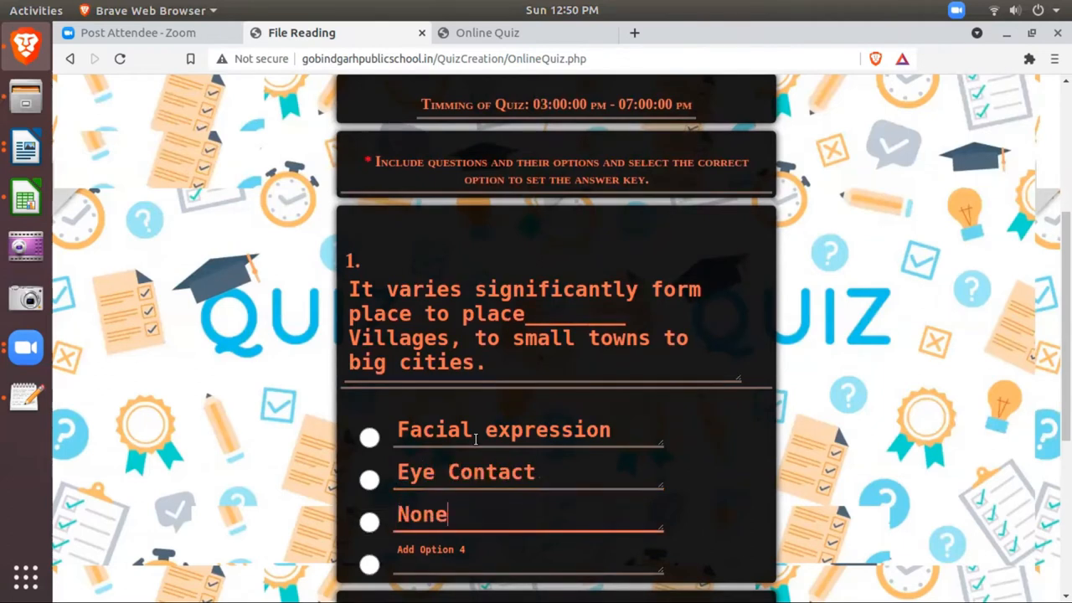
text(of the)
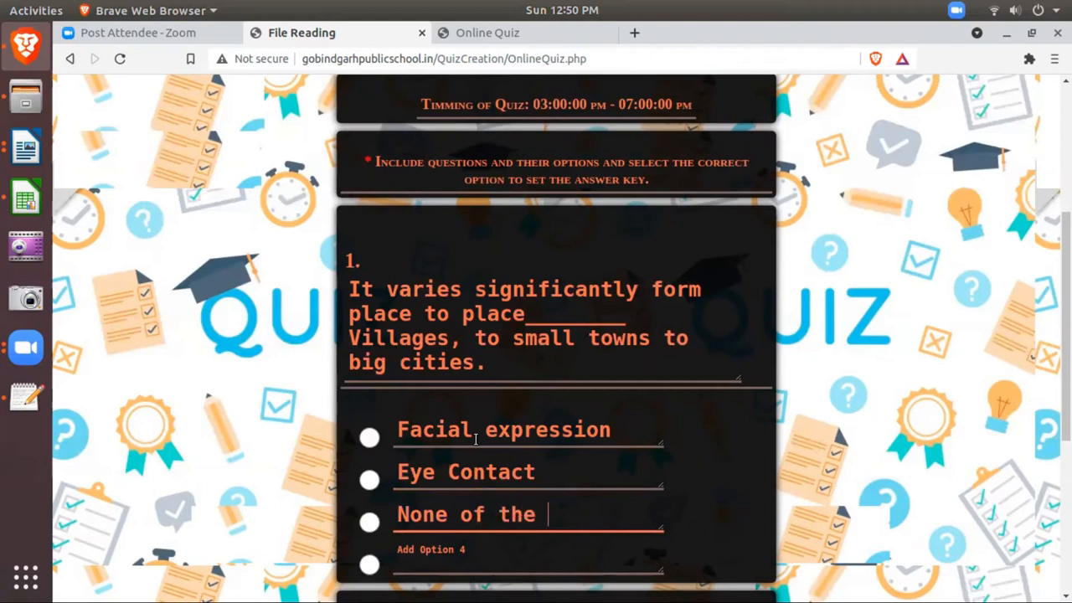
text(above)
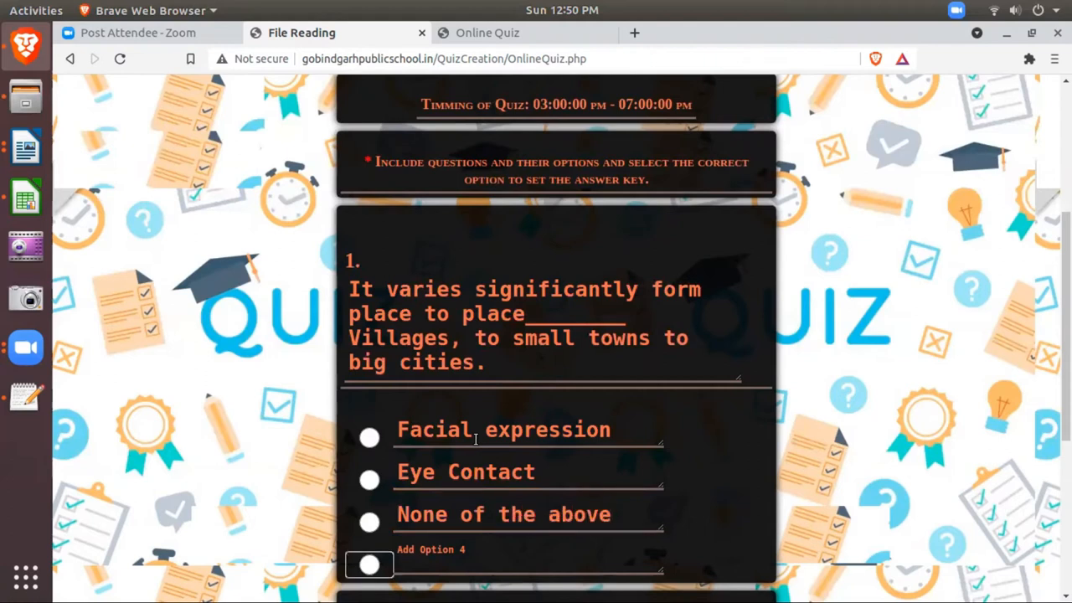
text(All)
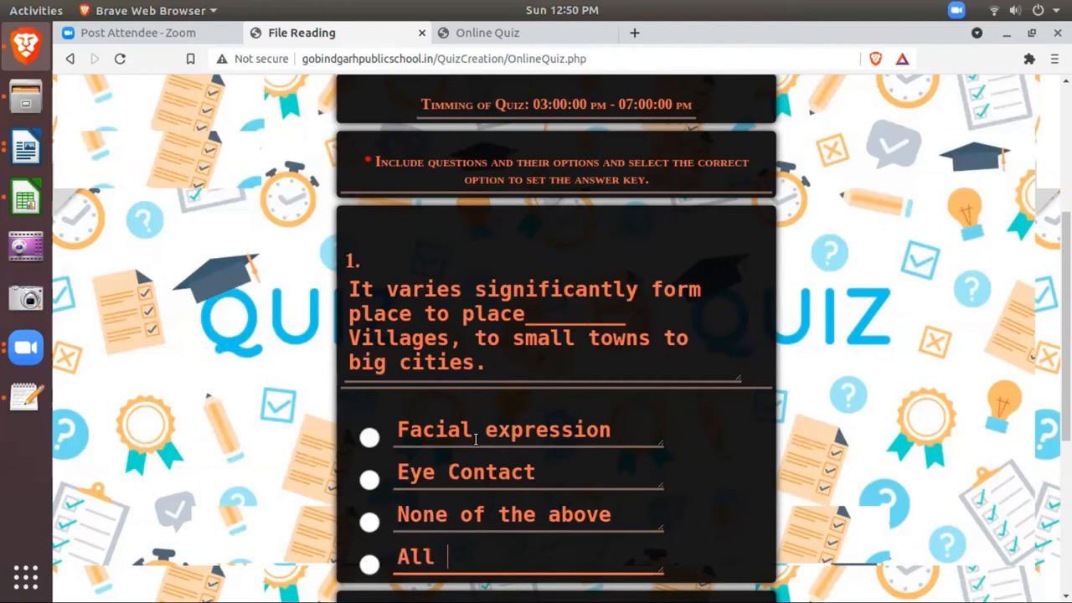
text(Both of these)
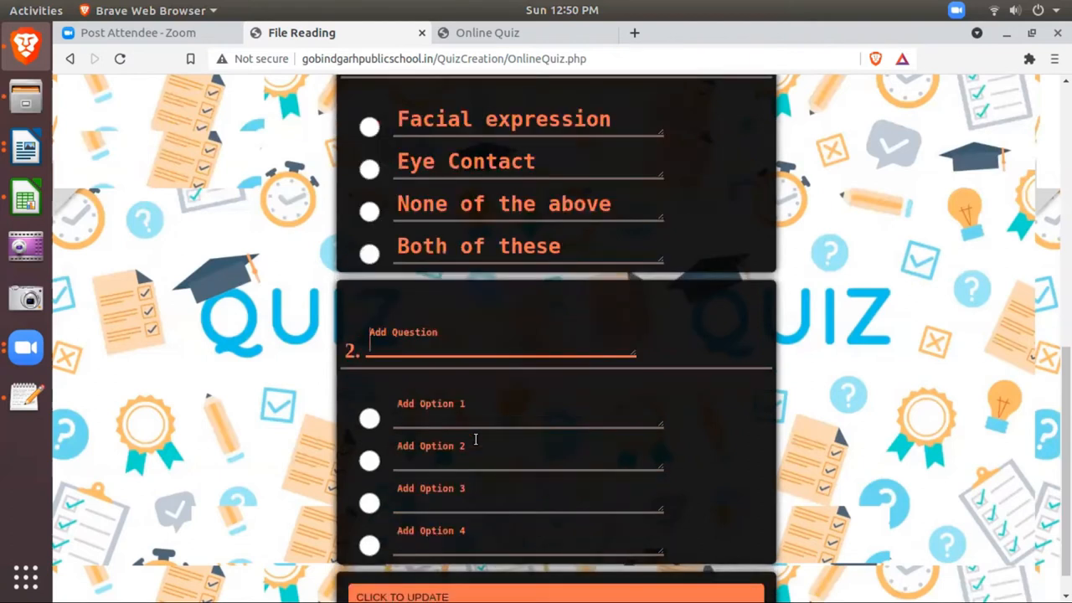
Write question 2: "A message should not be sent if."
text(A)
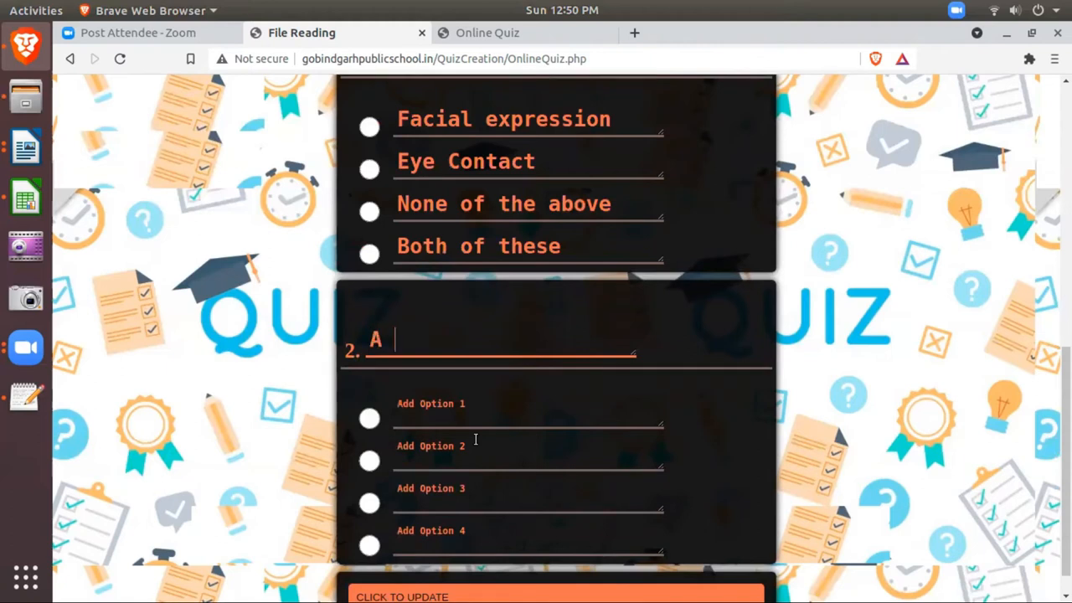
text(messa)
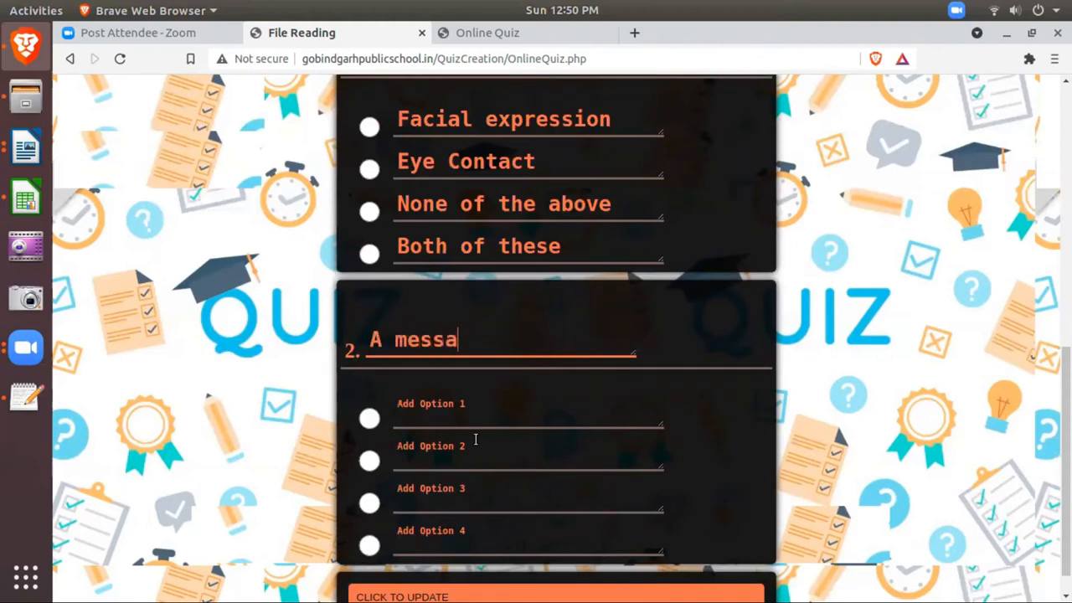
text(ge should not be sent)
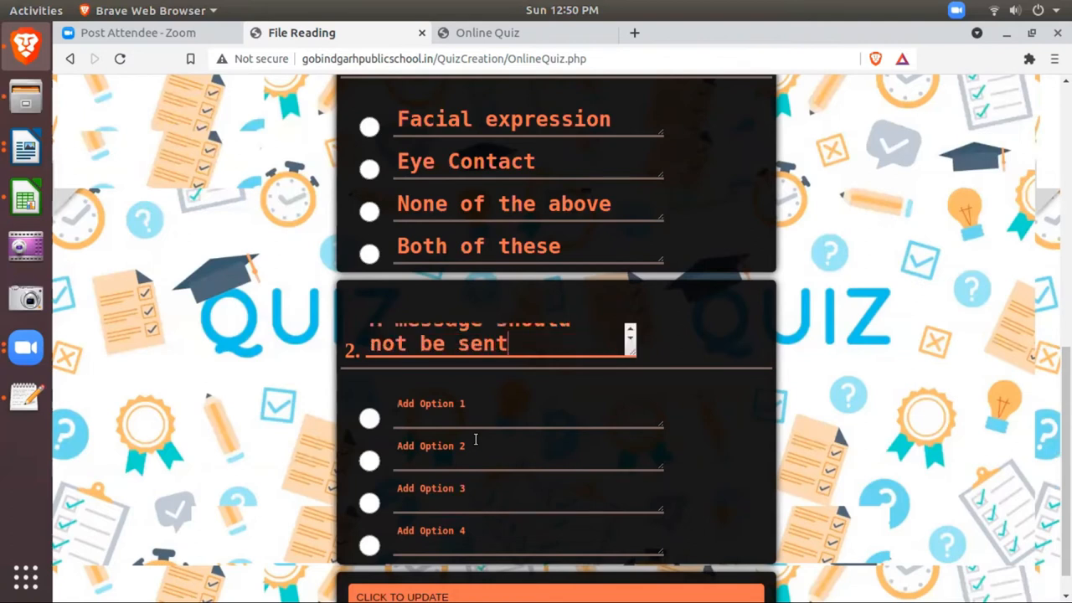
text(if.)
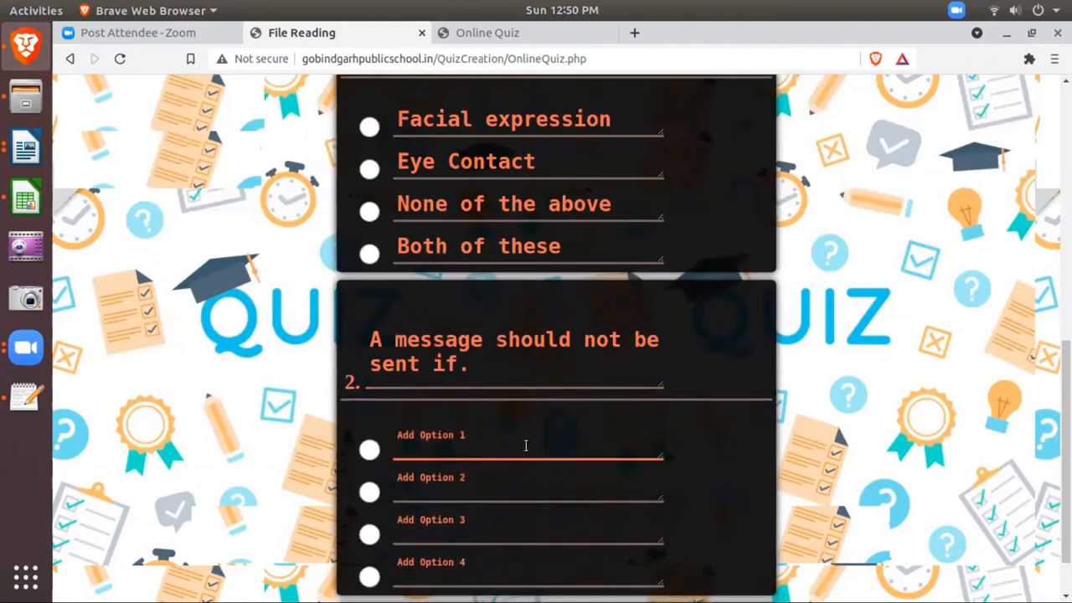
Fill question 2's options: It is negative, Channel is not suitable, It is complex, None of these
text(It is ne)
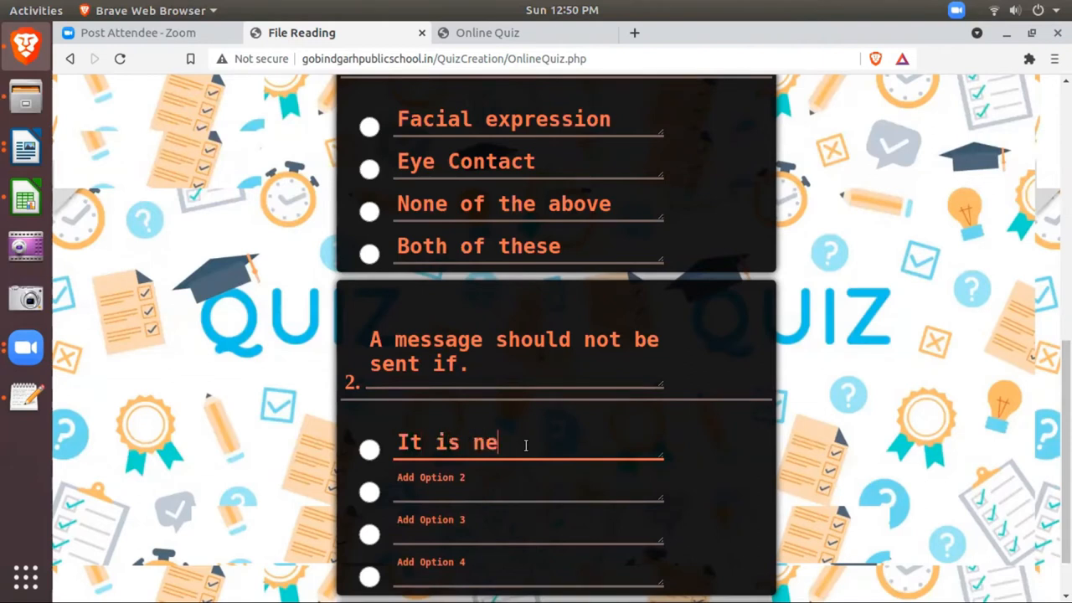
text(gative)
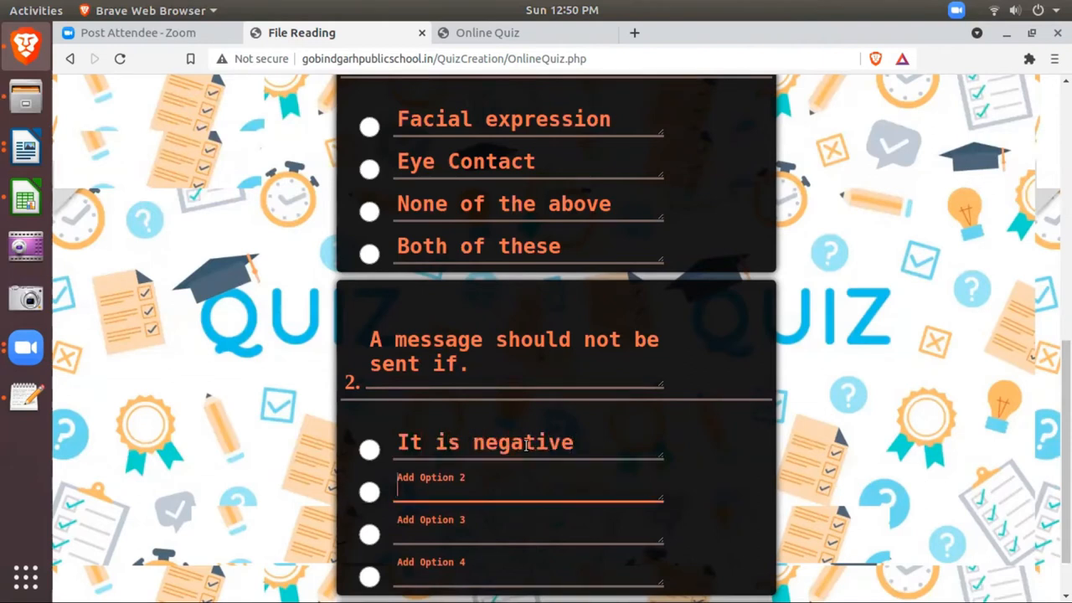
text(Channel is not suitable)
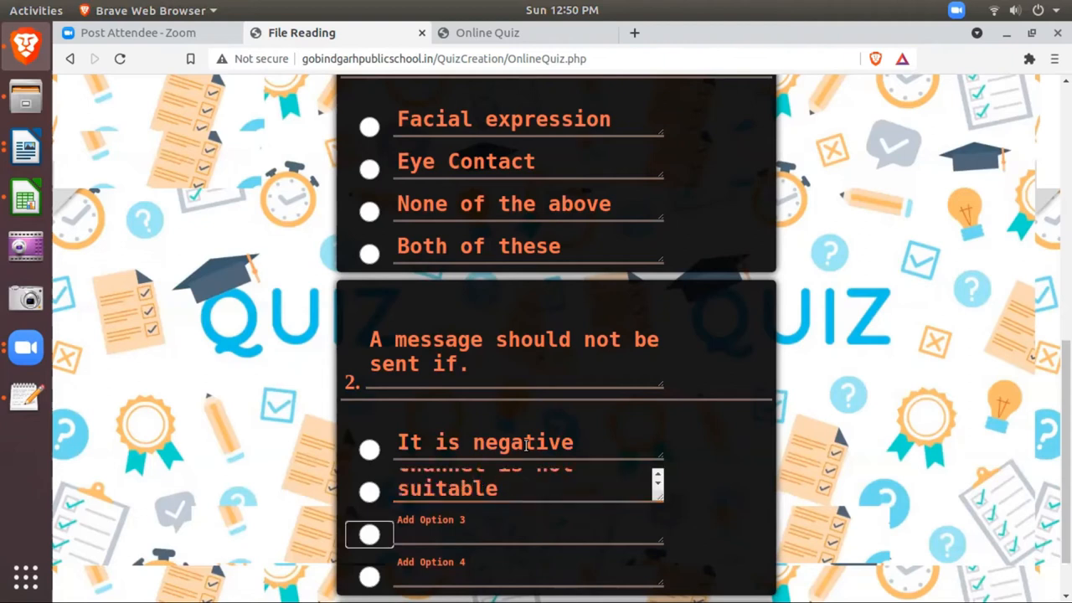
click(528, 536)
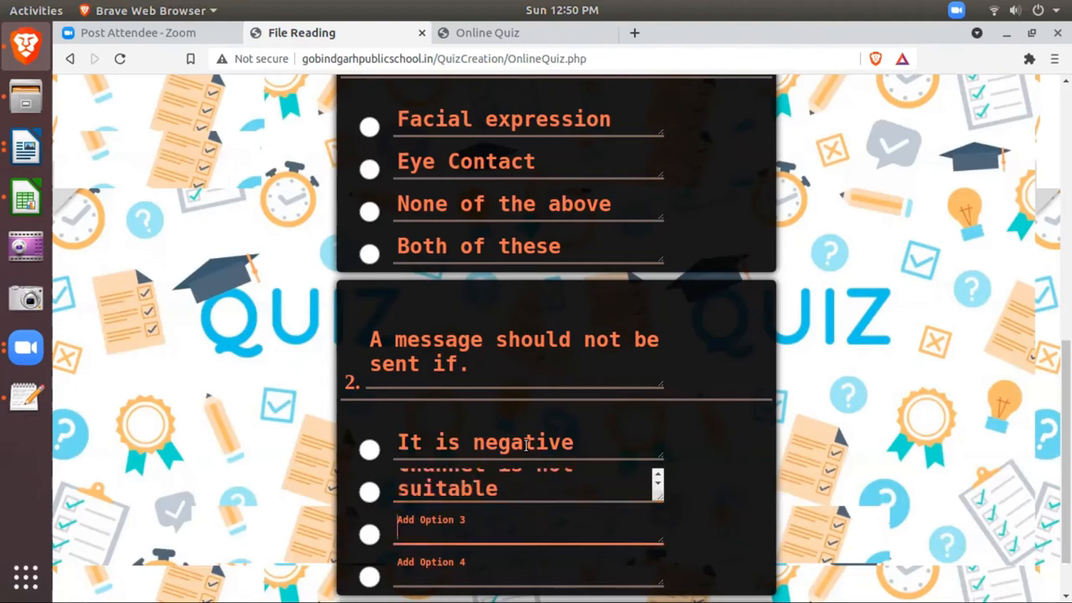
text(It is complex)
click(529, 569)
text(None of these)
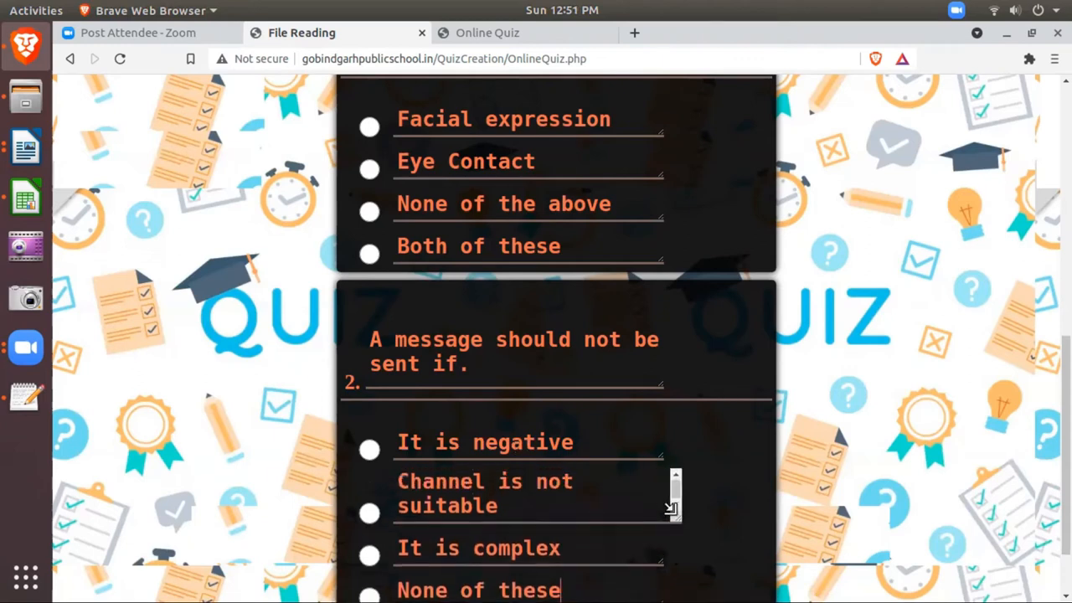
scroll(up, 3)
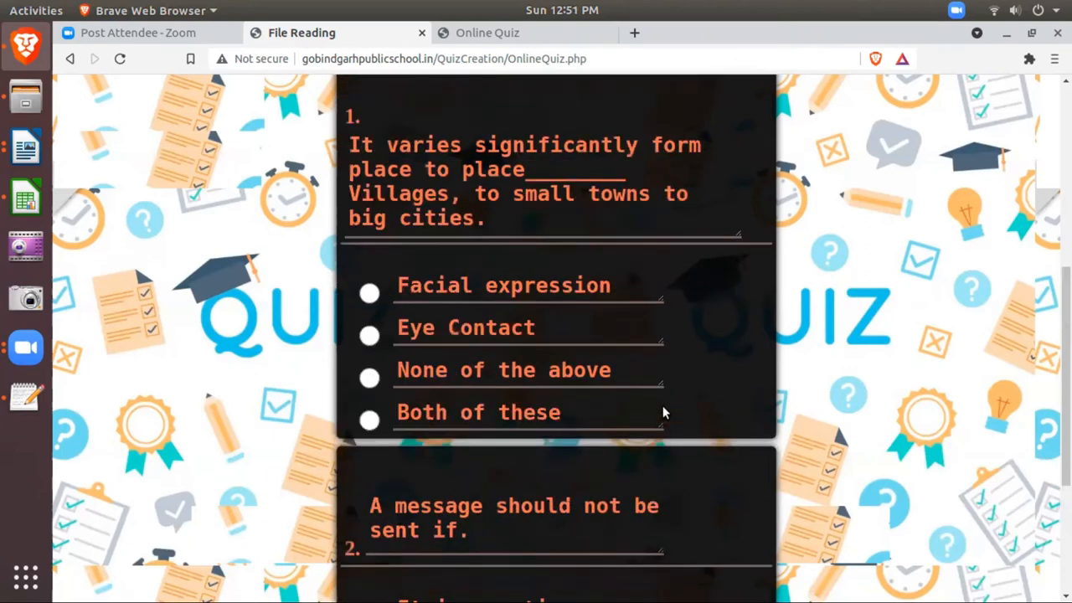
scroll(up, 3)
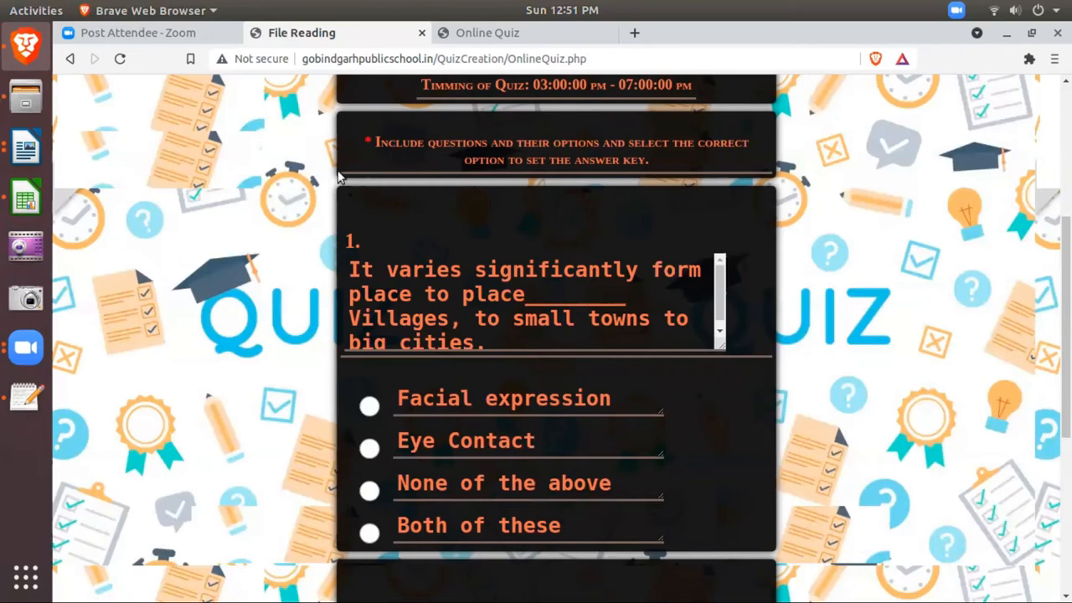
mouse_move(375, 137)
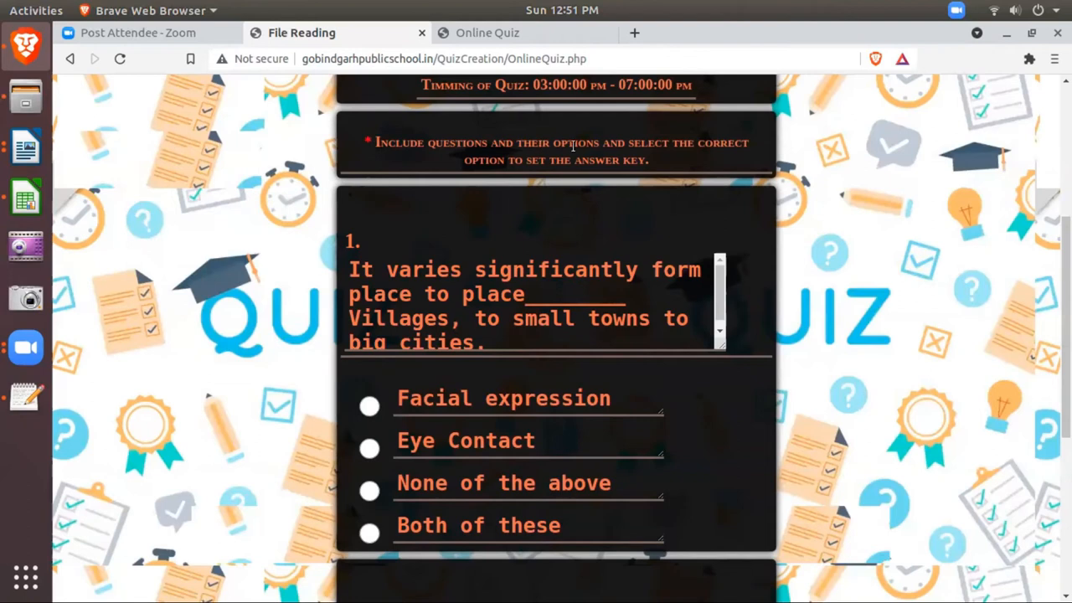
mouse_move(505, 162)
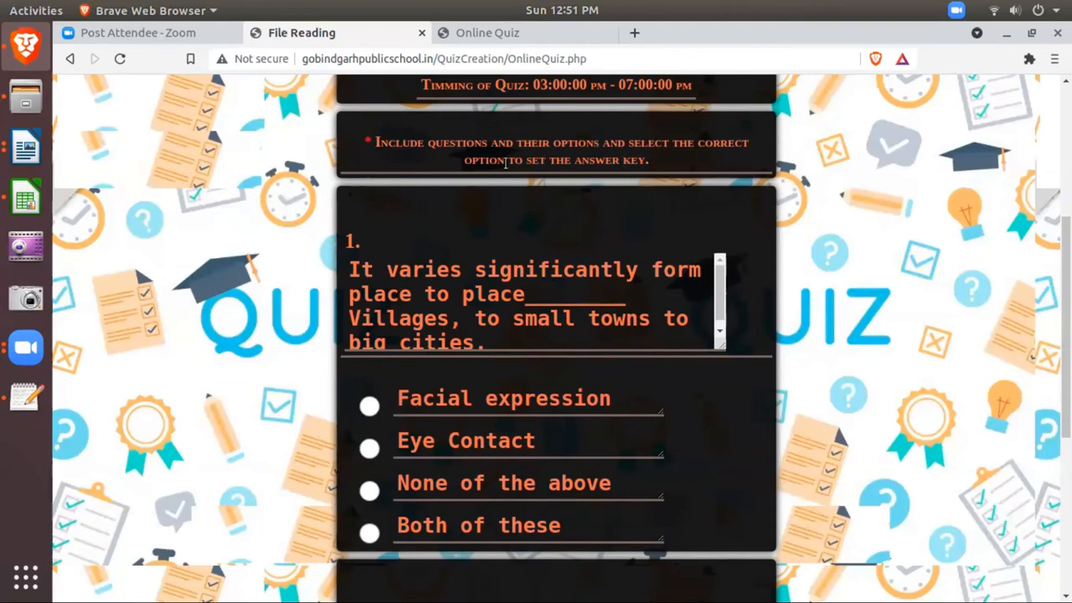
mouse_move(623, 175)
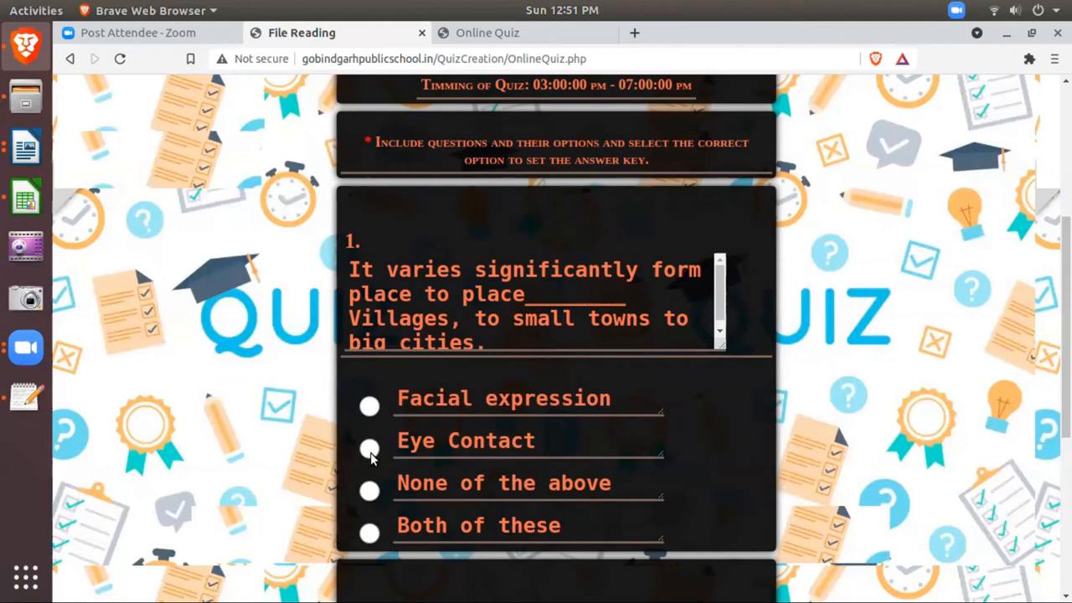
Mark Eye Contact as question 1's correct answer and submit the questions with CLICK TO UPDATE
click(369, 448)
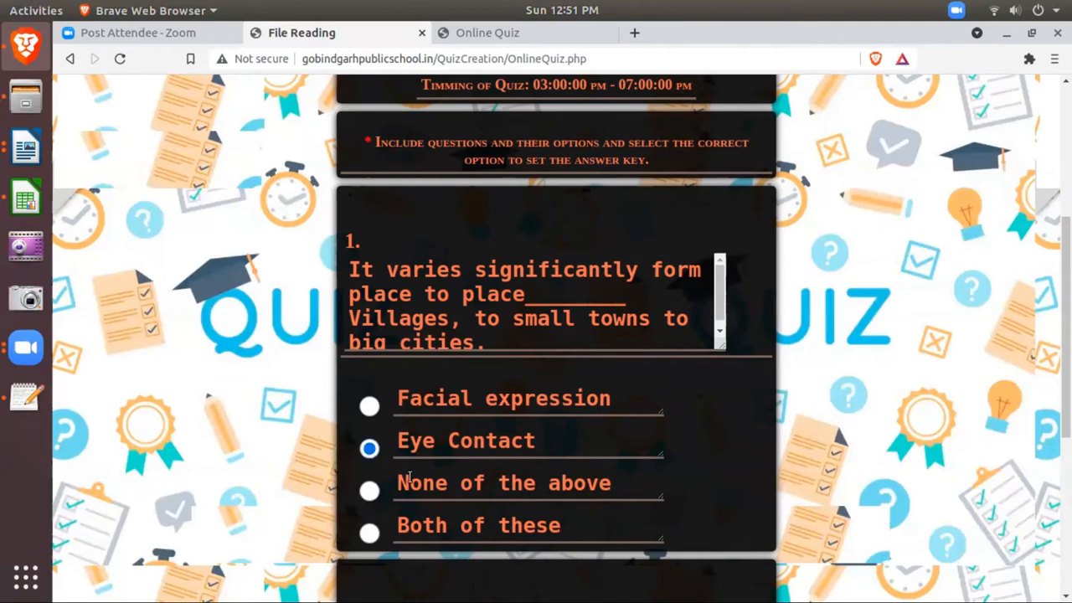
scroll(down, 3)
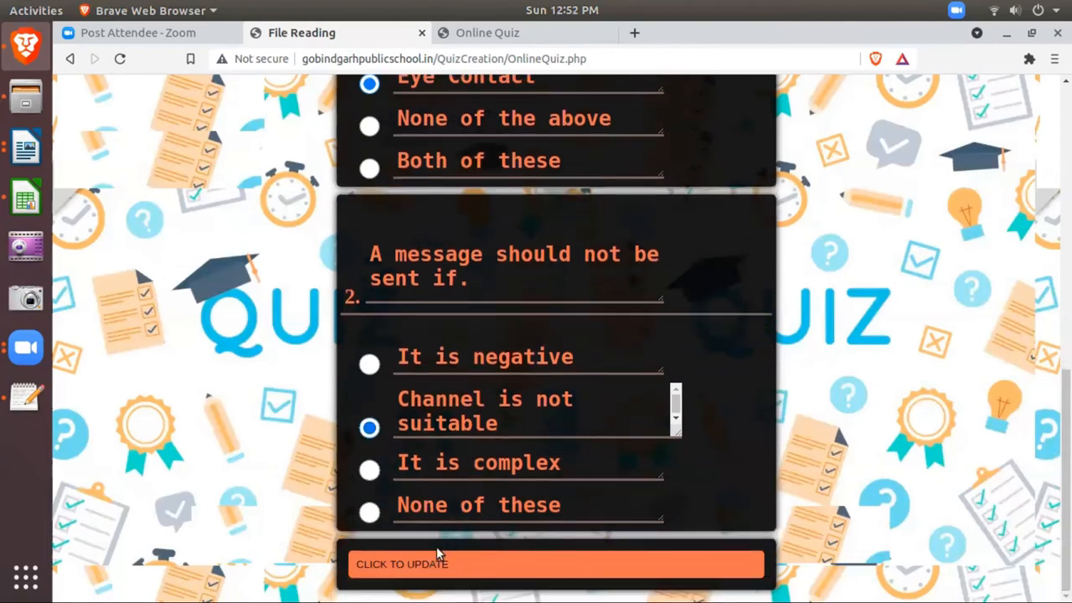
click(556, 564)
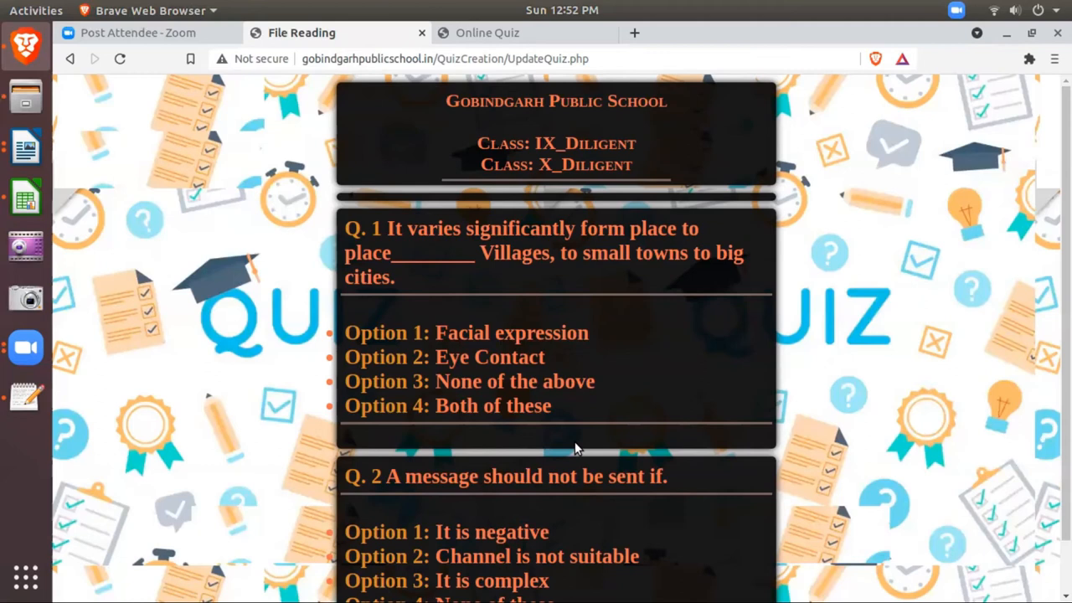
mouse_move(371, 74)
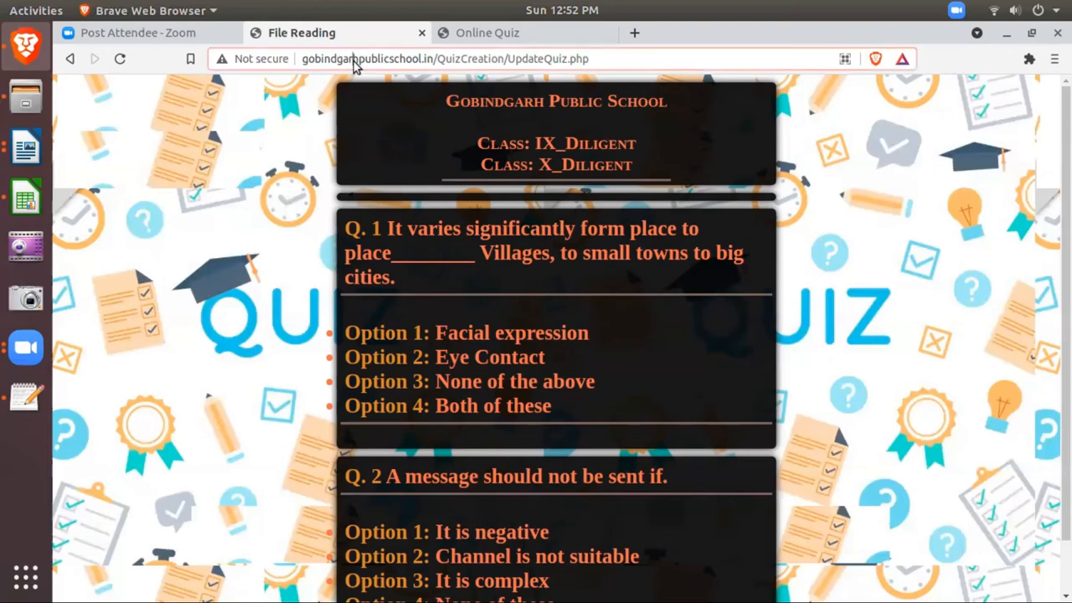
Leave the UpdateQuiz confirmation and return to the school management home page
click(444, 59)
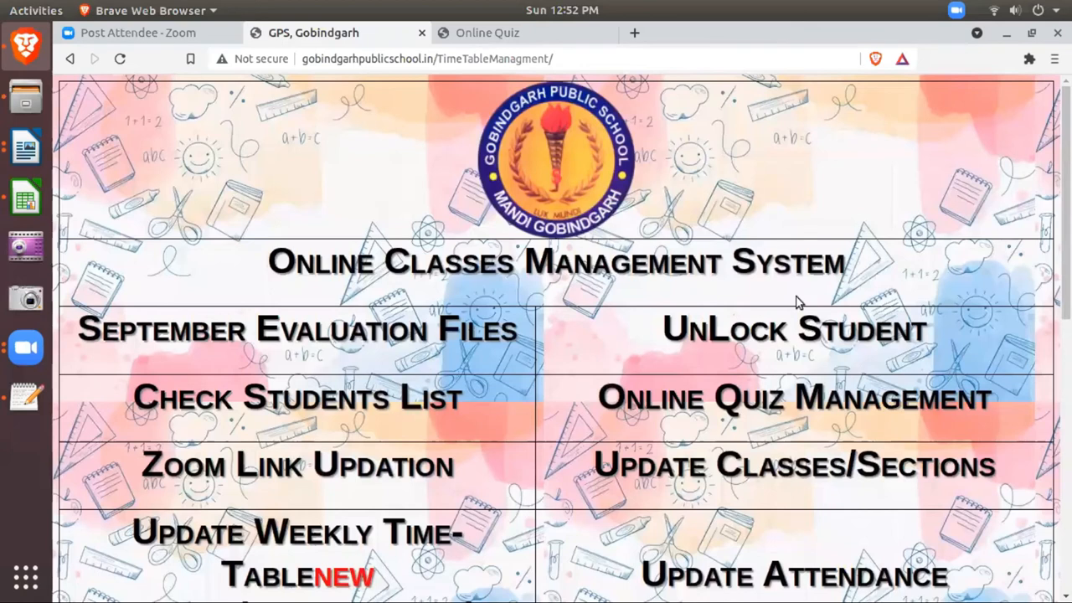
Enter Online Quiz Management as the teacher, clearing the stray security-key digit, to reach the Quiz Scheduled list
click(793, 397)
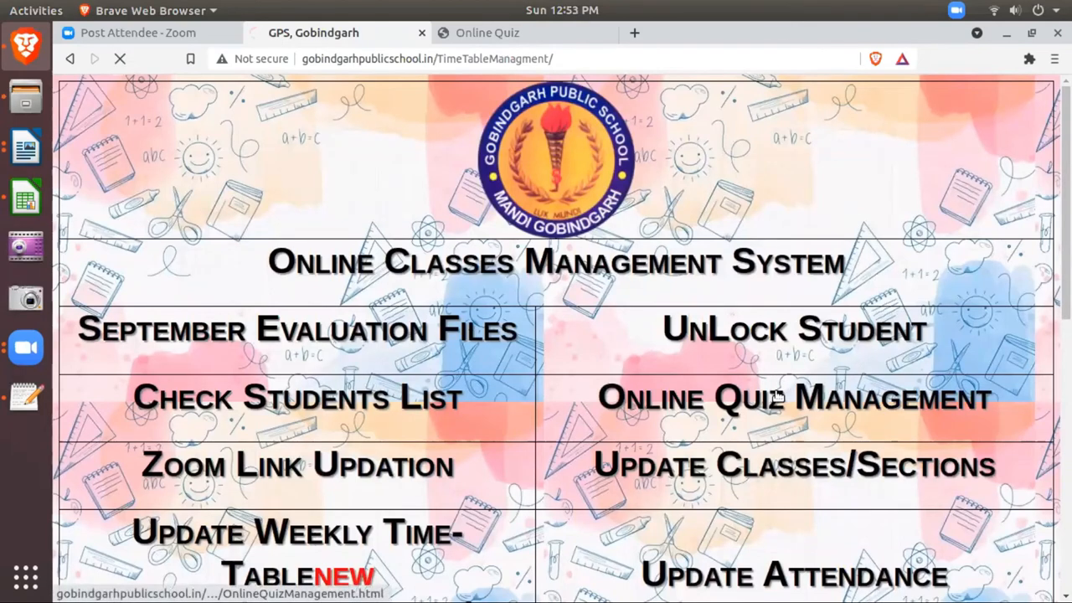
click(793, 397)
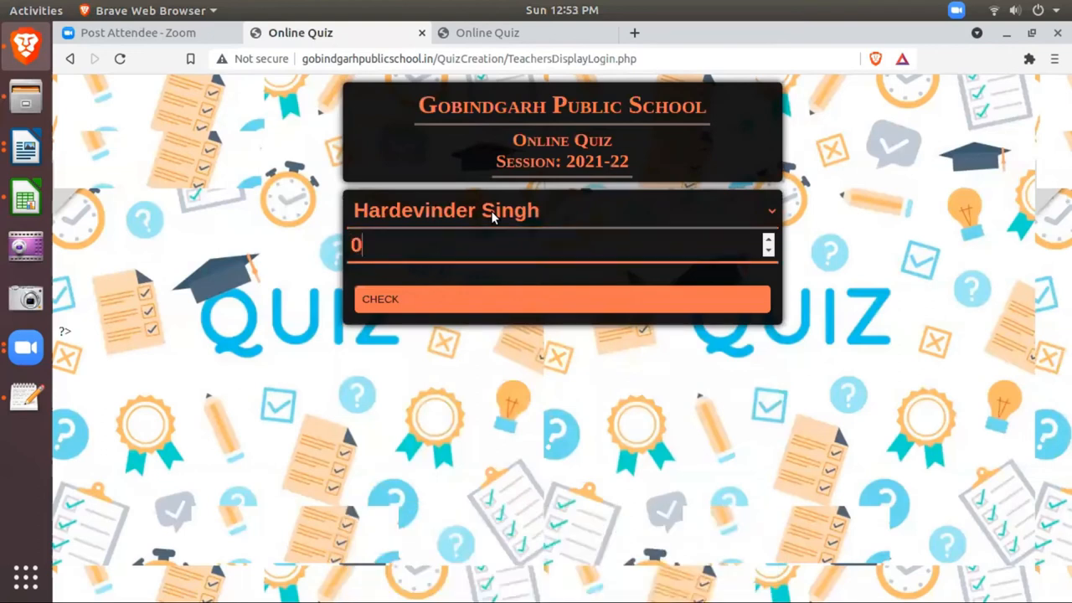
key(BackSpace)
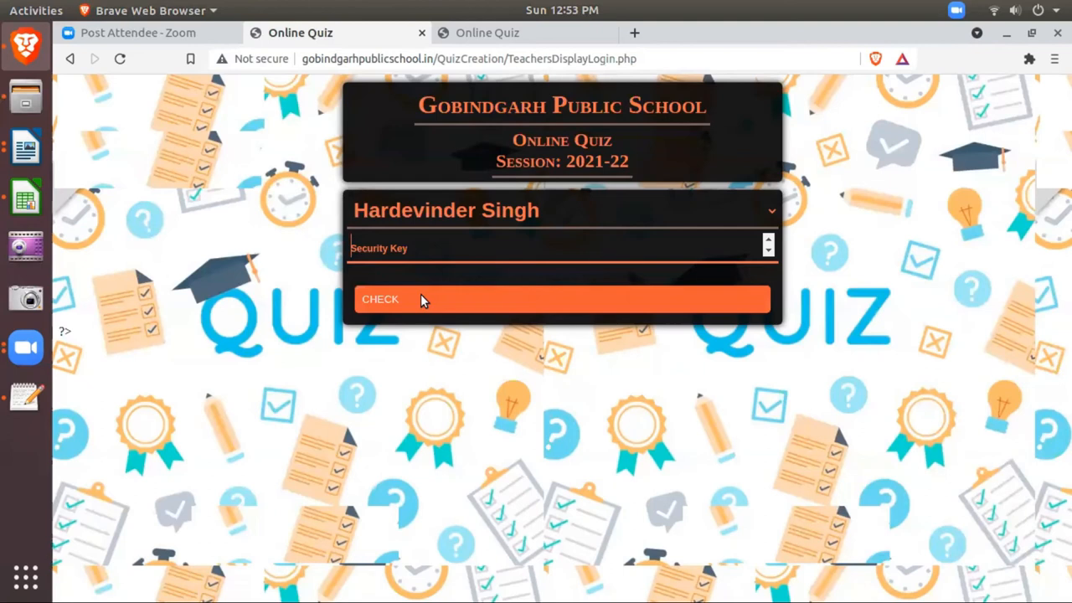
click(561, 299)
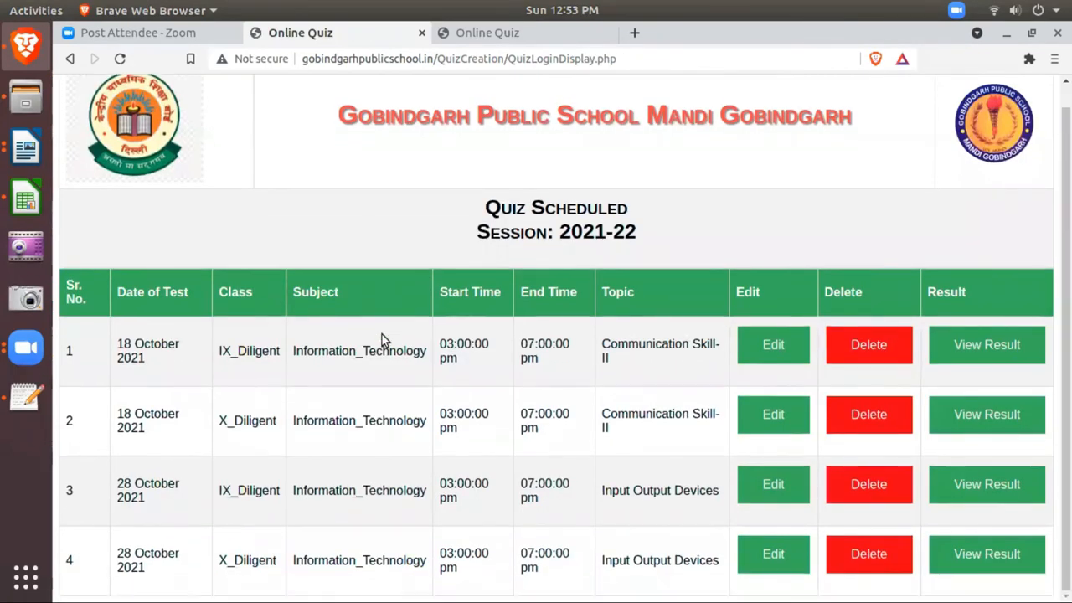
mouse_move(421, 398)
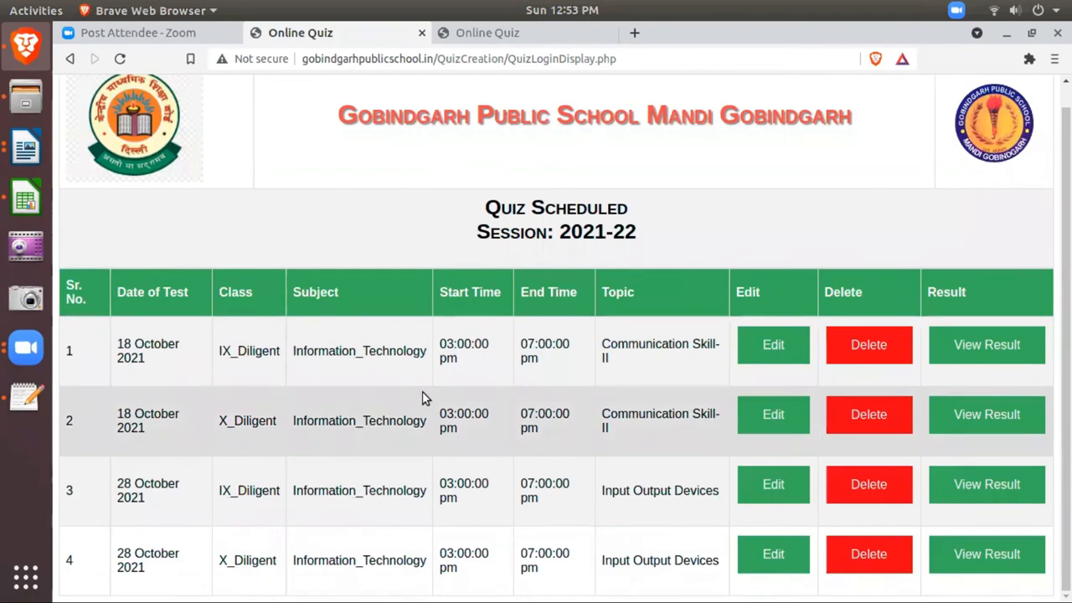
mouse_move(155, 371)
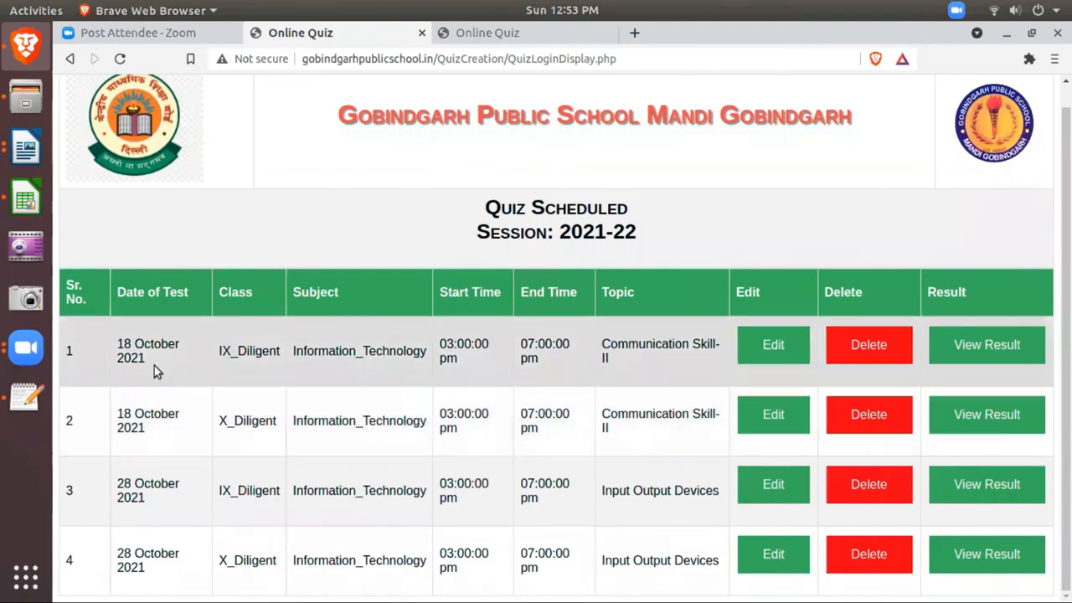
mouse_move(339, 375)
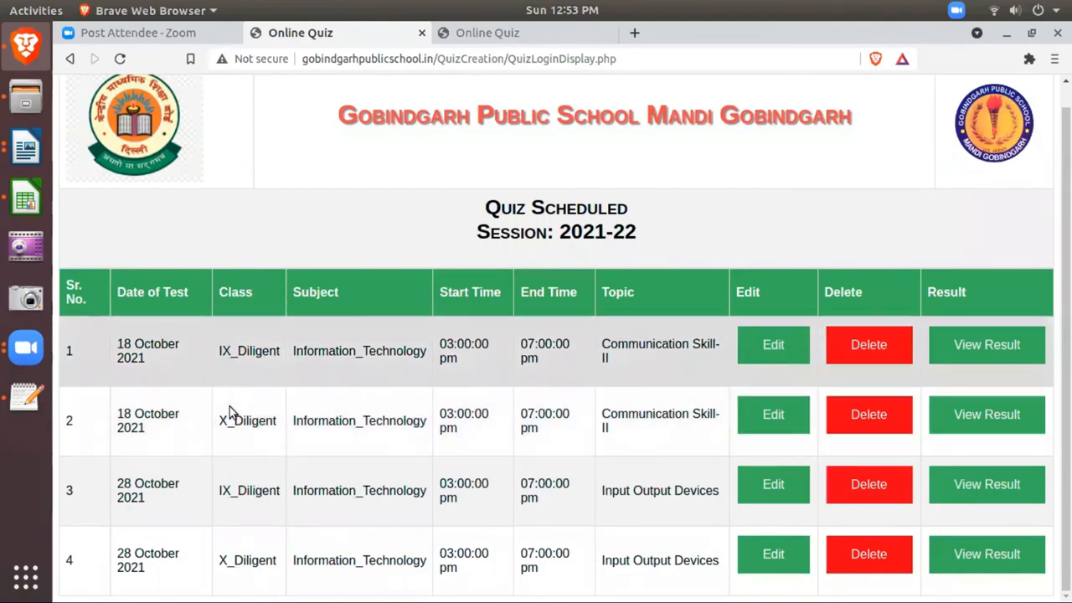
mouse_move(242, 384)
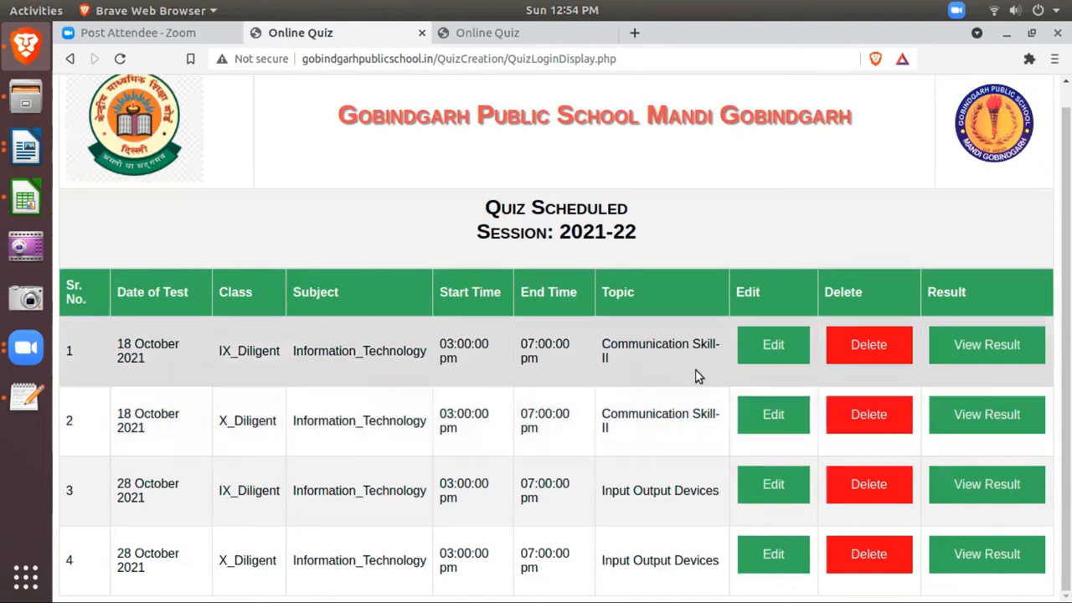
mouse_move(768, 352)
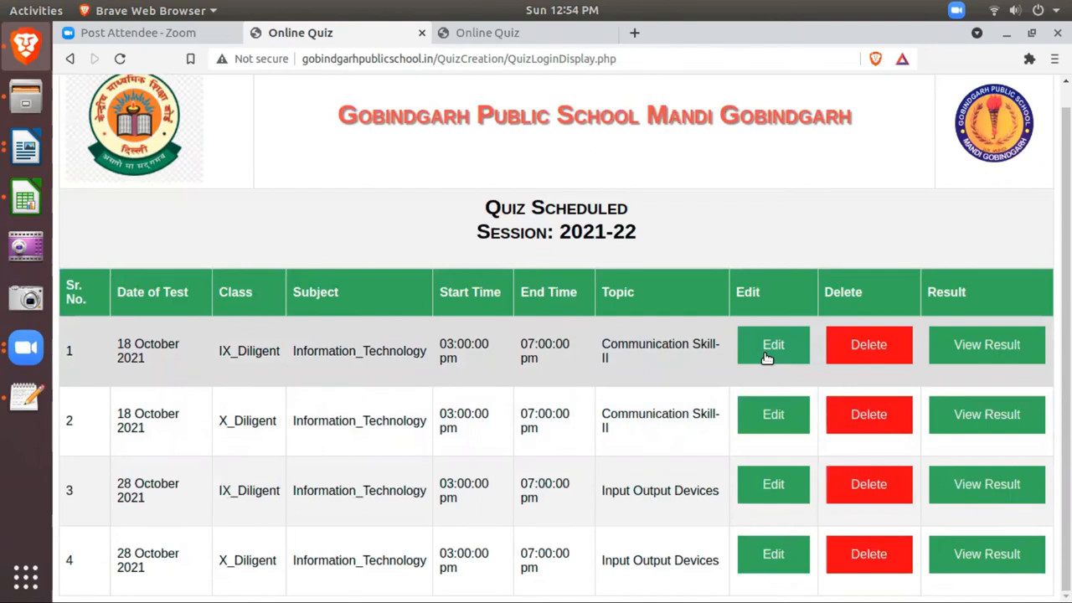
mouse_move(486, 356)
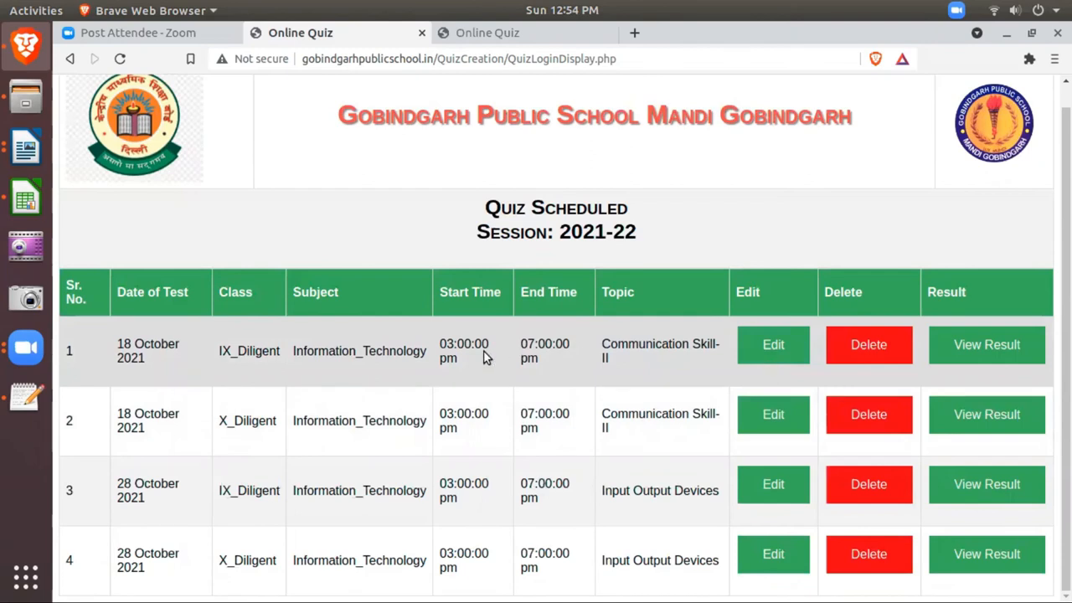
mouse_move(758, 351)
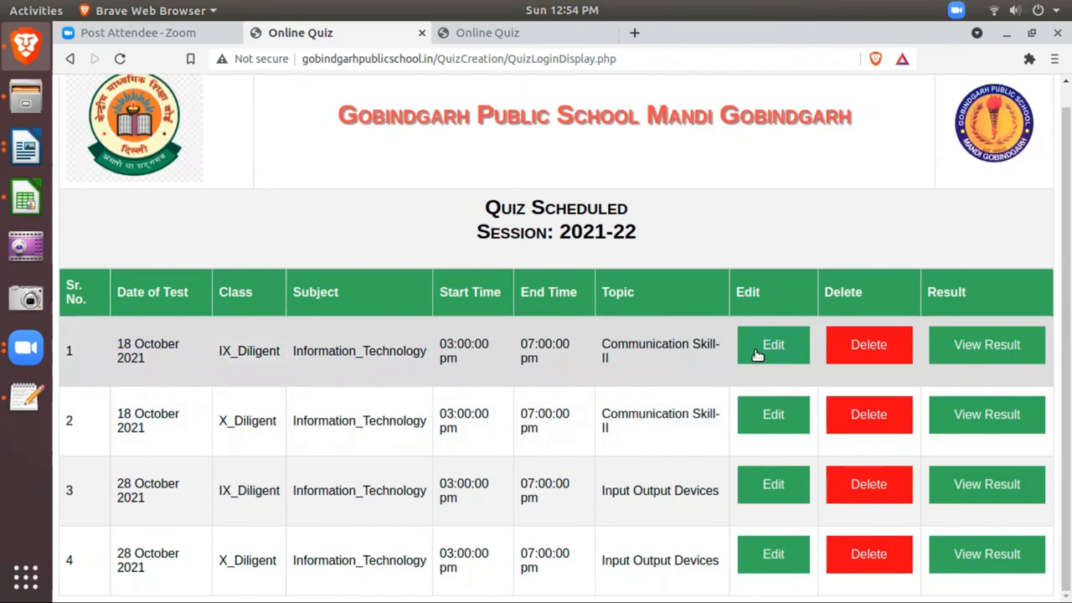
Edit row 1, the 18 October IX_Diligent Communication Skill-II quiz
click(772, 345)
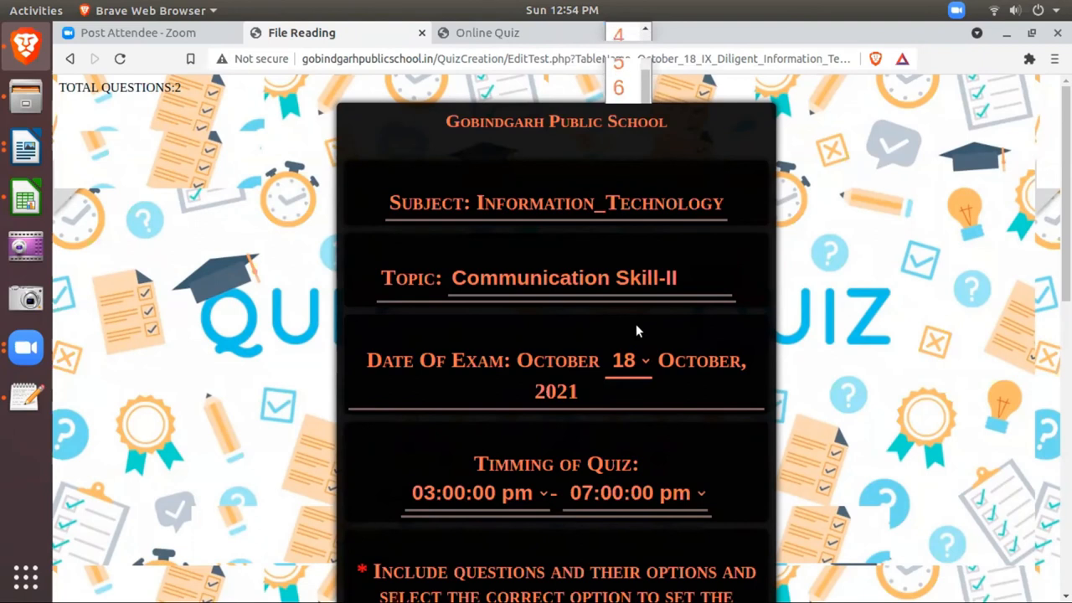
Change the exam date to 17 October and the start time to 04:00:00 pm
click(624, 361)
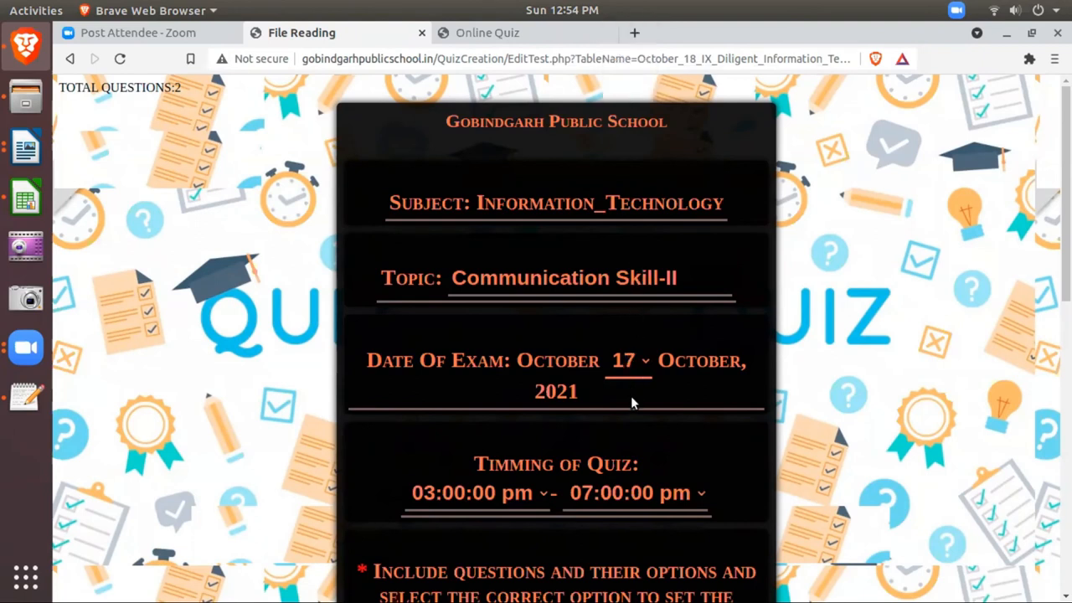
scroll(down, 3)
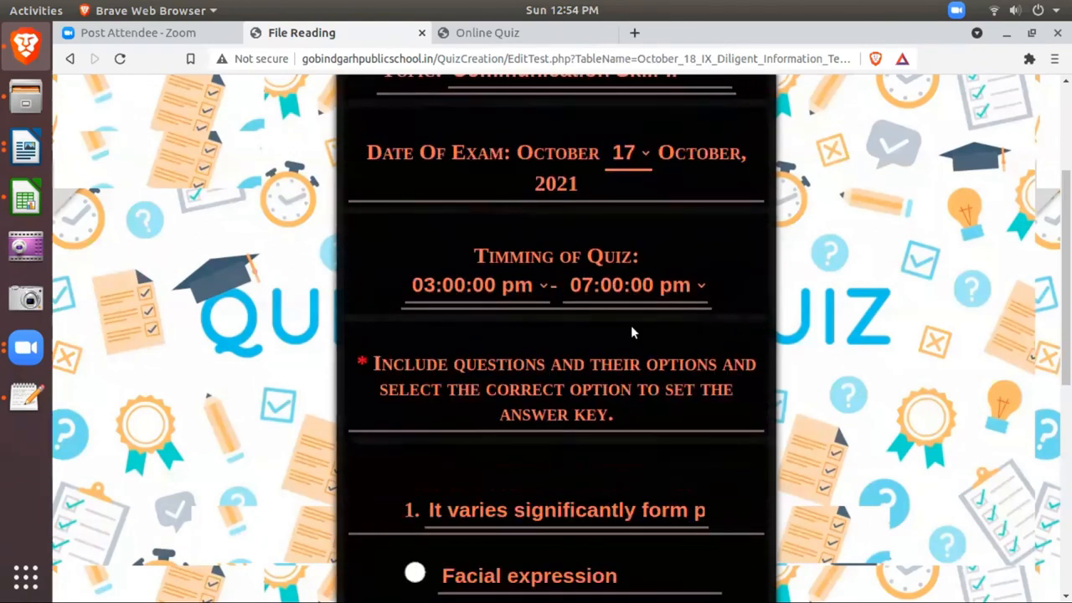
click(471, 285)
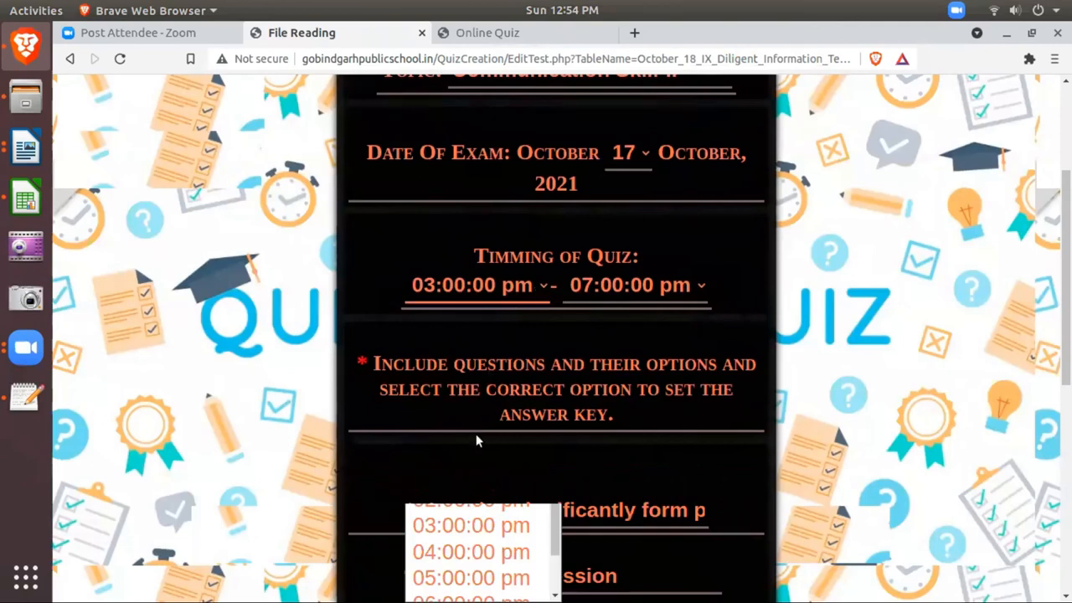
click(471, 551)
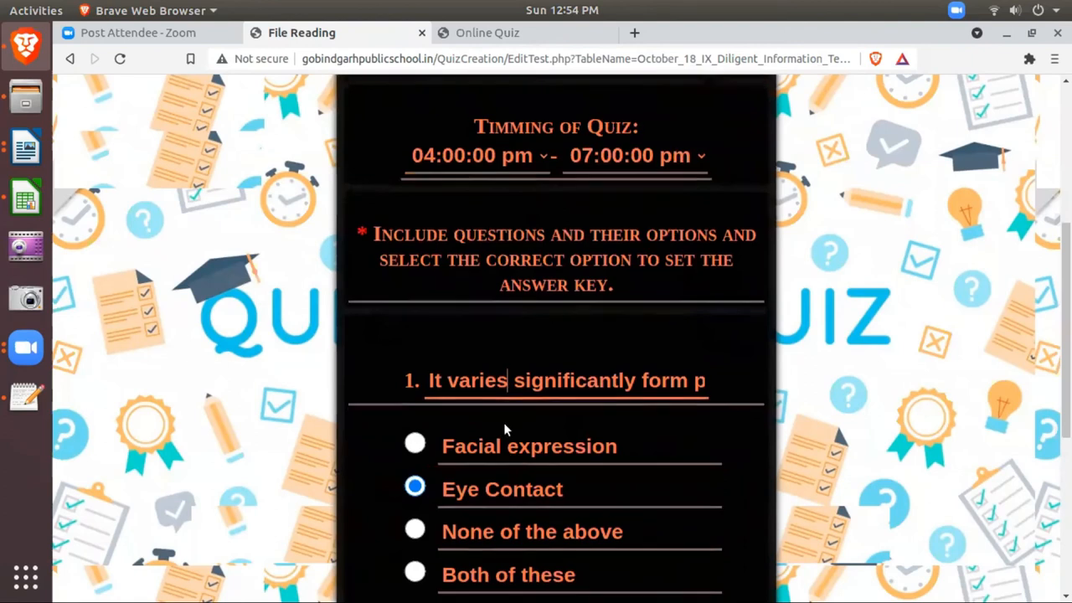
Update the quiz and return to the Quiz Scheduled table showing 17 October, 04:00 to 07:00 pm
scroll(down, 3)
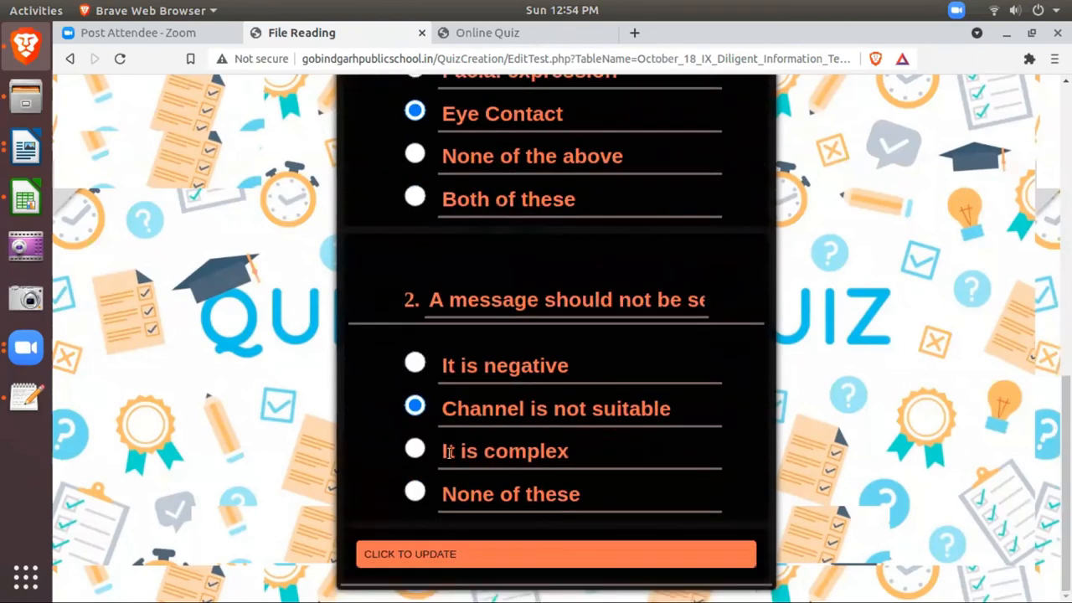
click(556, 554)
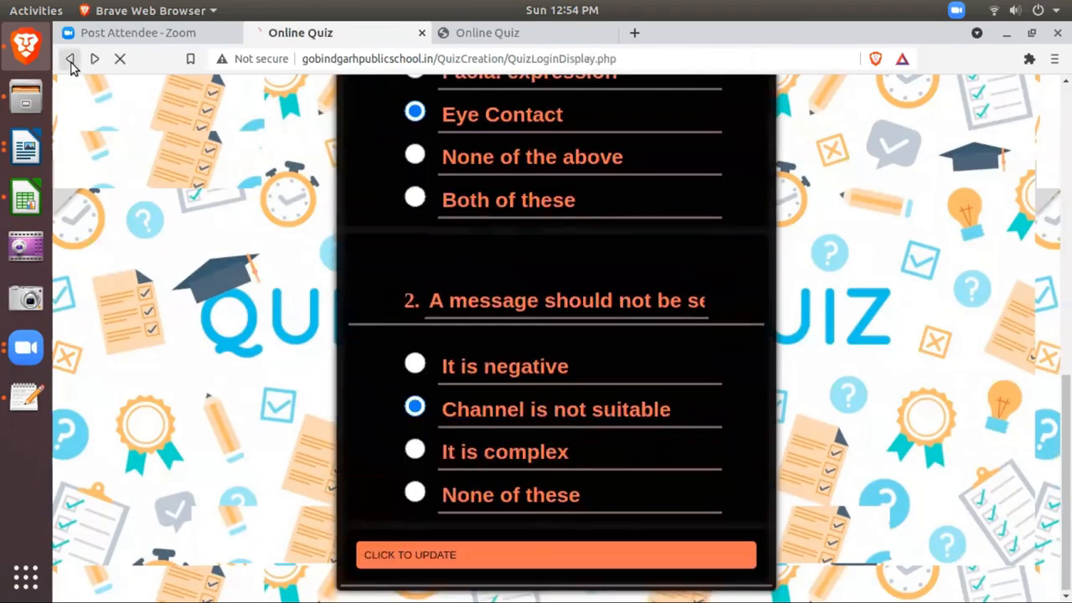
click(71, 58)
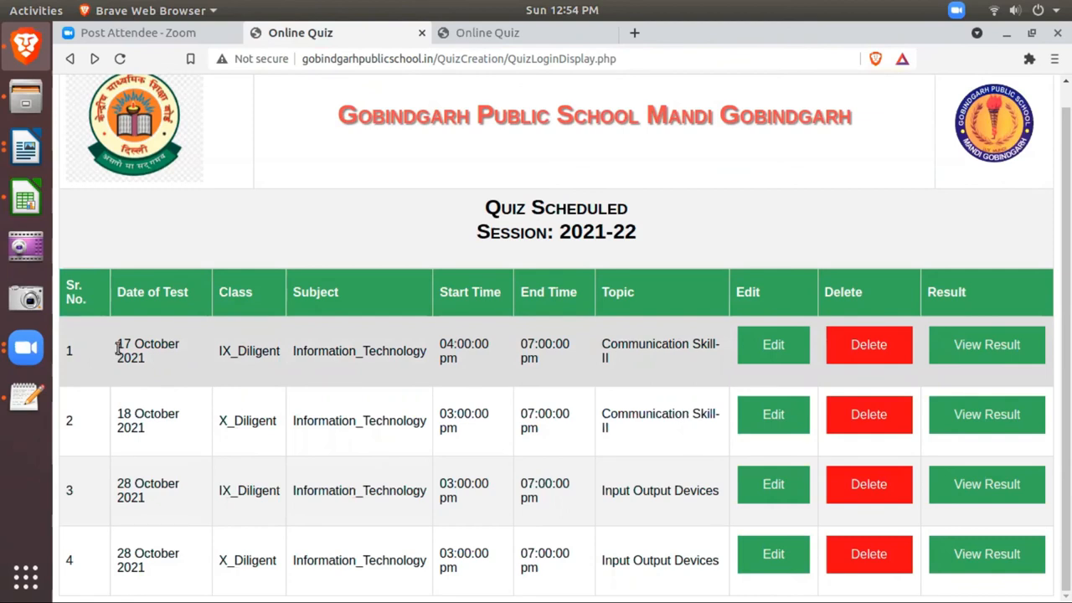
mouse_move(161, 362)
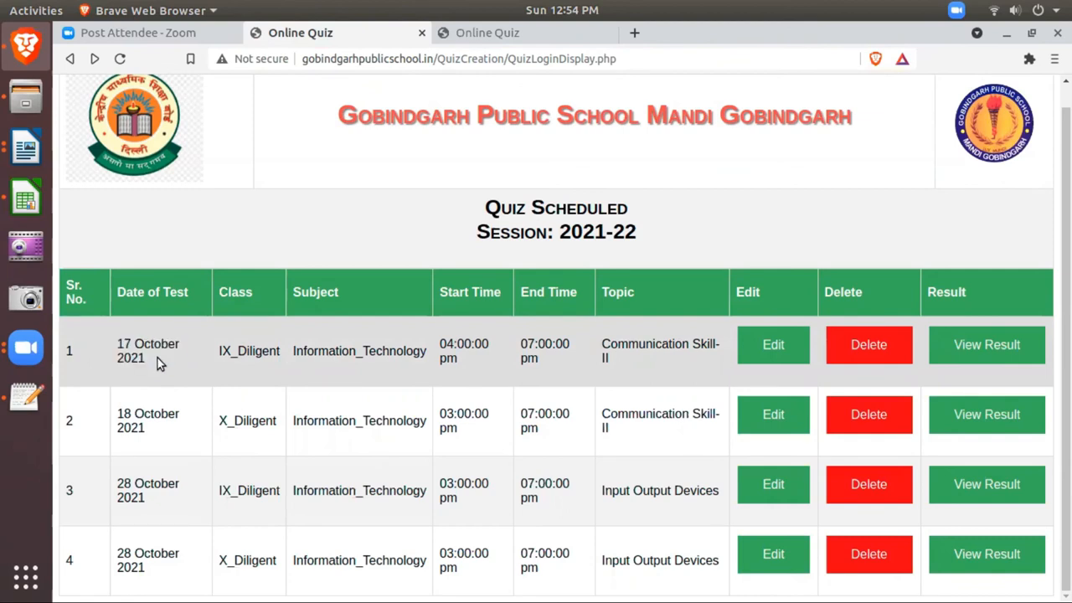
mouse_move(201, 369)
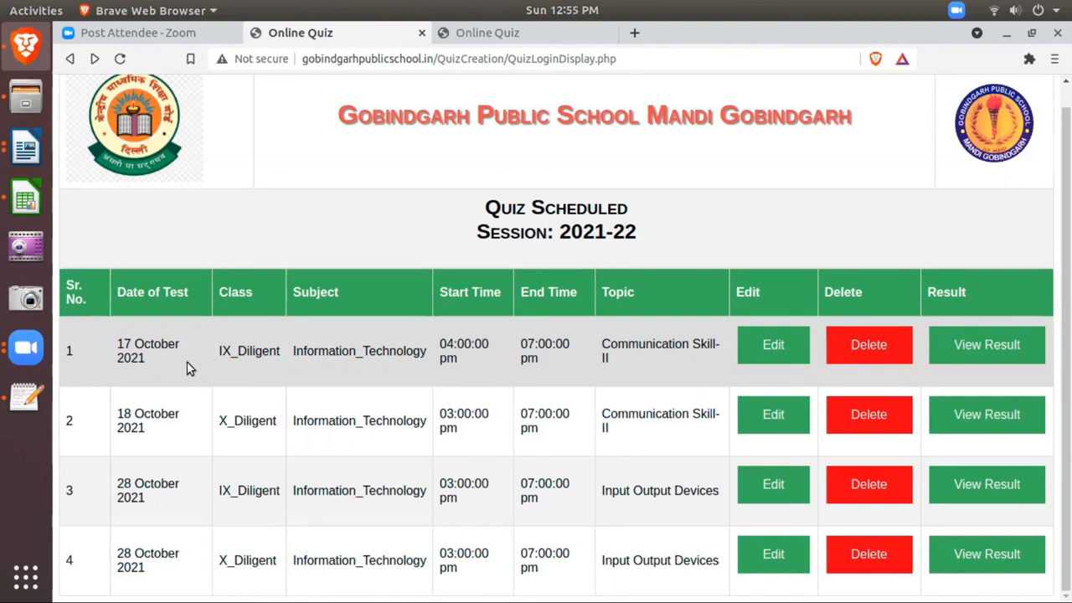
mouse_move(869, 344)
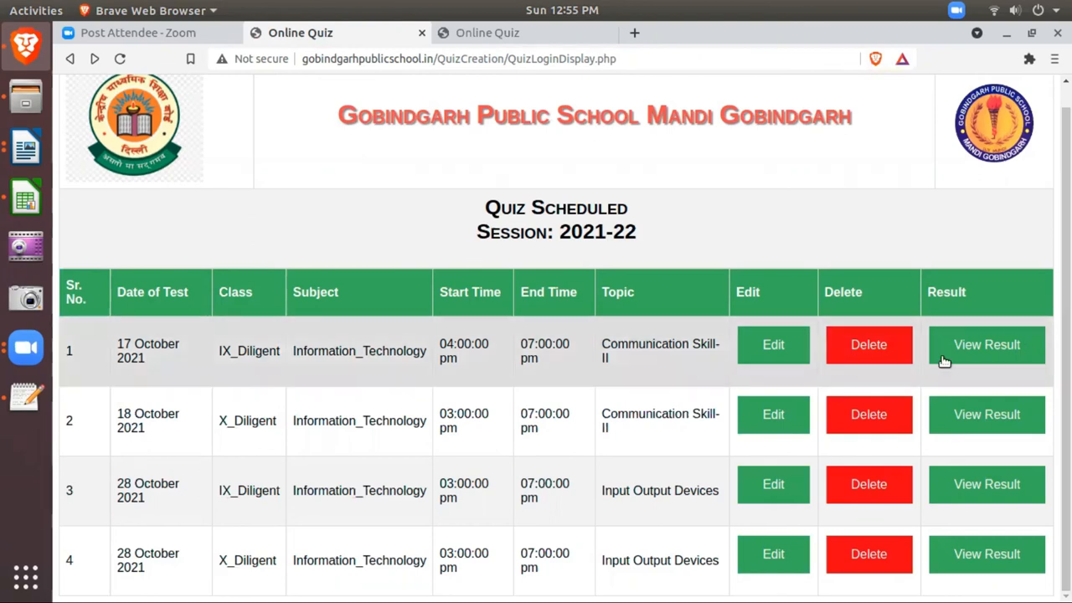
mouse_move(955, 360)
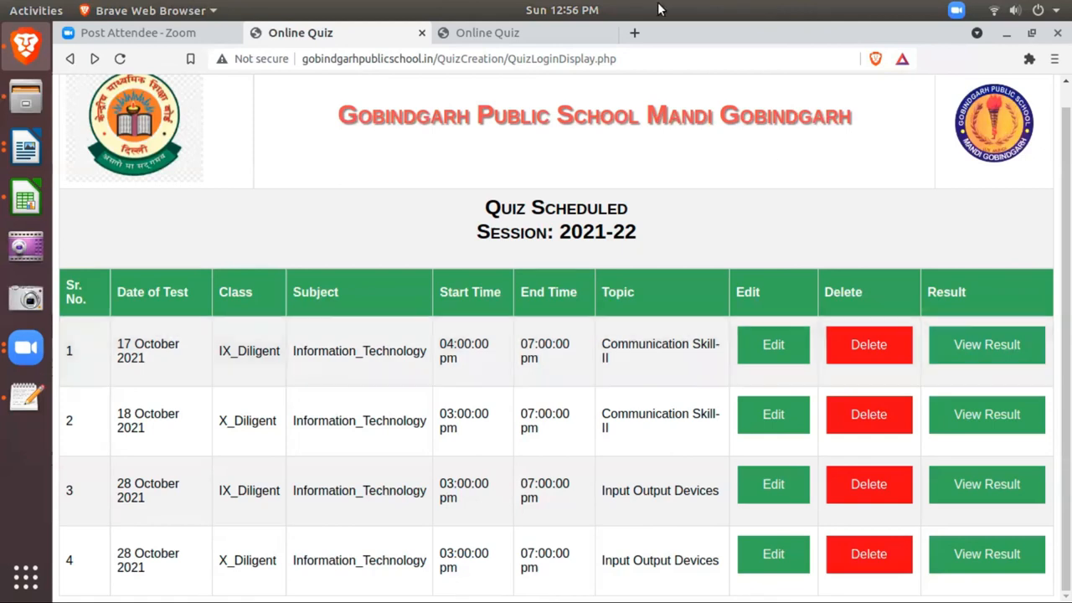
mouse_move(865, 184)
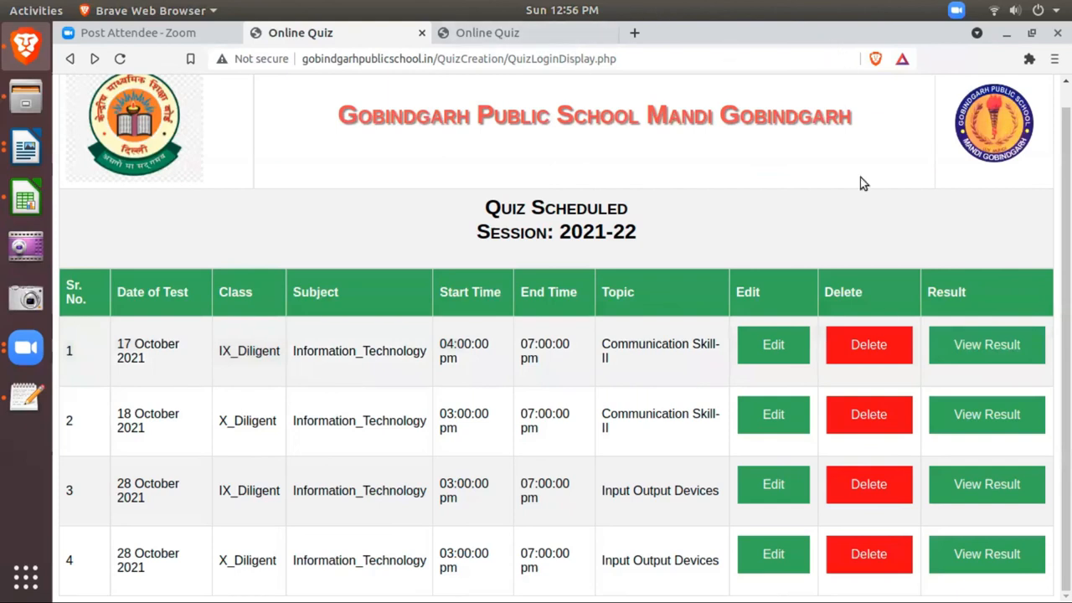